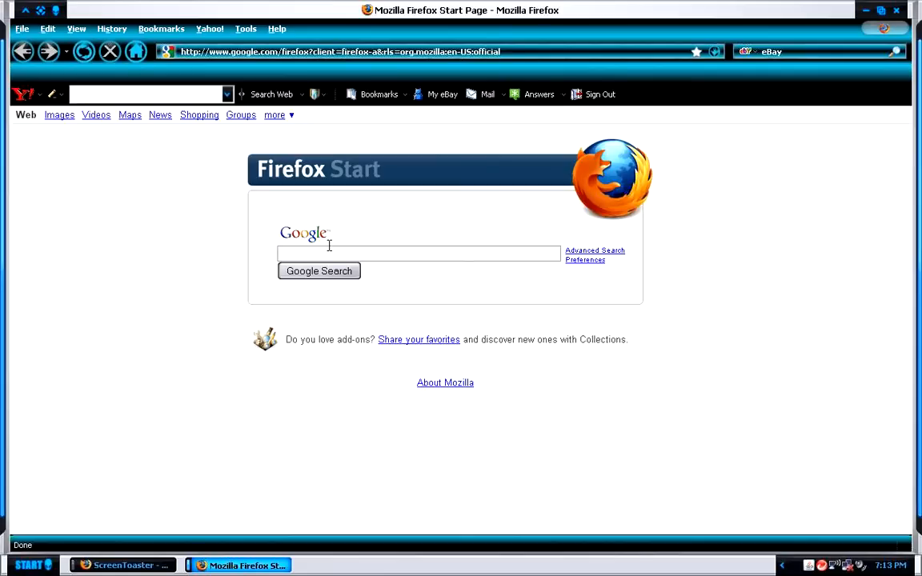
{"action": "mouse_move", "coordinate": [358, 10]}
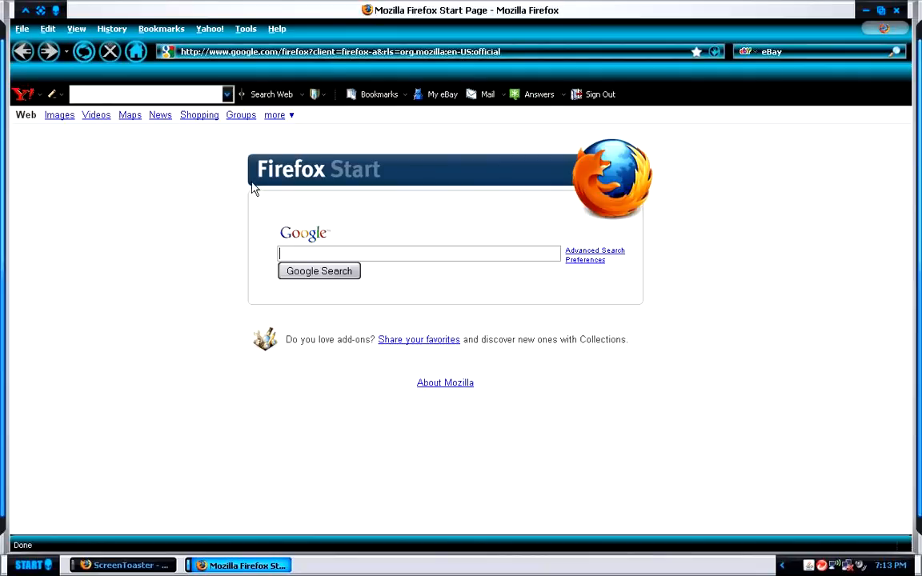
{"action": "mouse_move", "coordinate": [202, 321]}
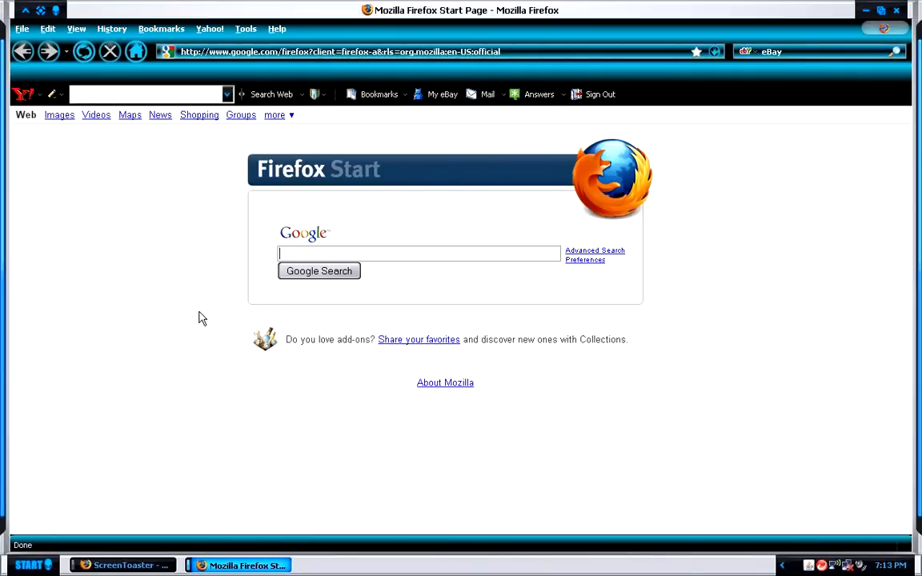
Search Google for 'fps creator' from the Firefox Start page
{"action": "type", "text": "f"}
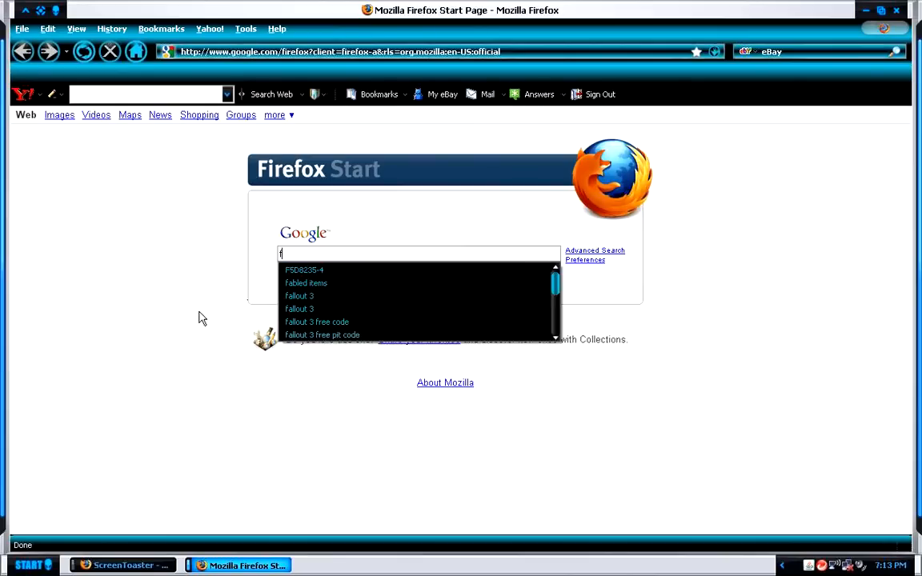
{"action": "type", "text": "ps"}
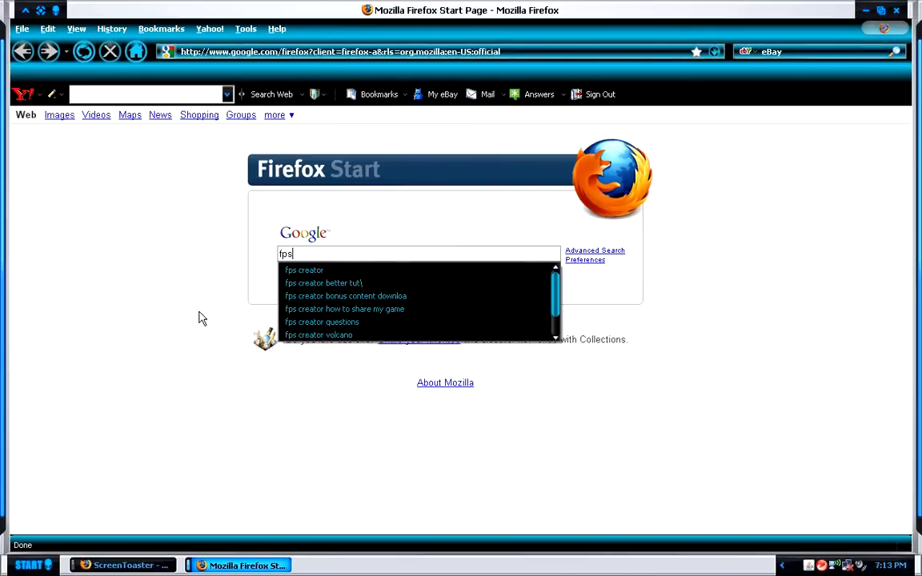
{"action": "type", "text": "creator"}
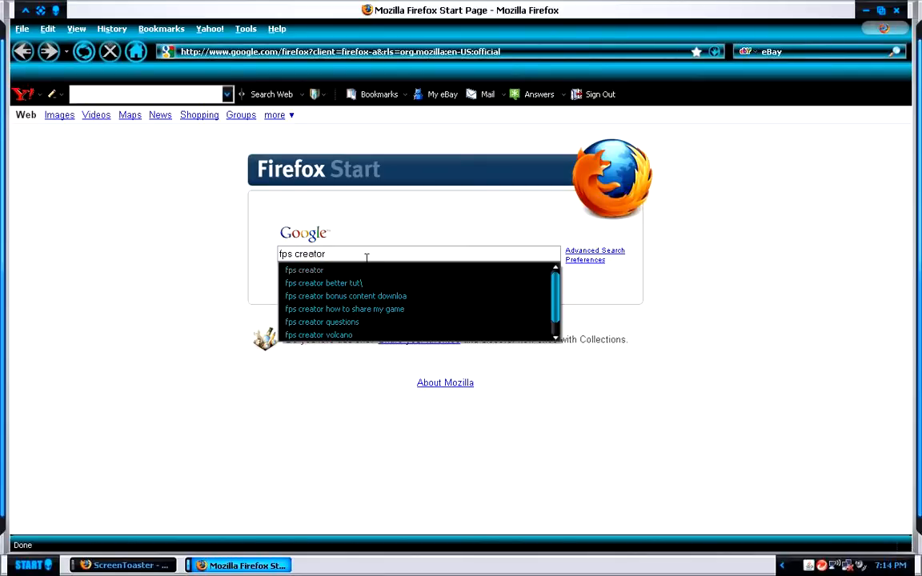
{"action": "left_click", "coordinate": [318, 271]}
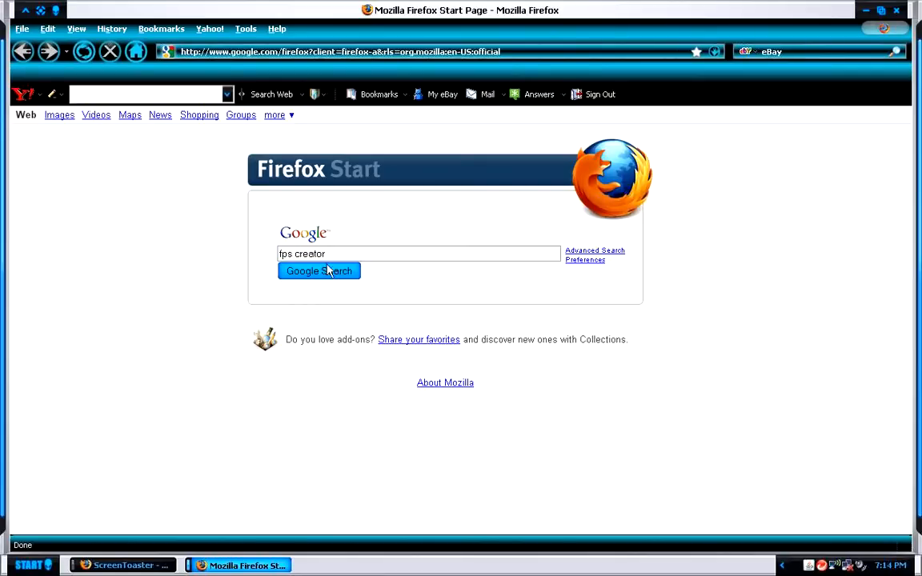
{"action": "left_click", "coordinate": [319, 270]}
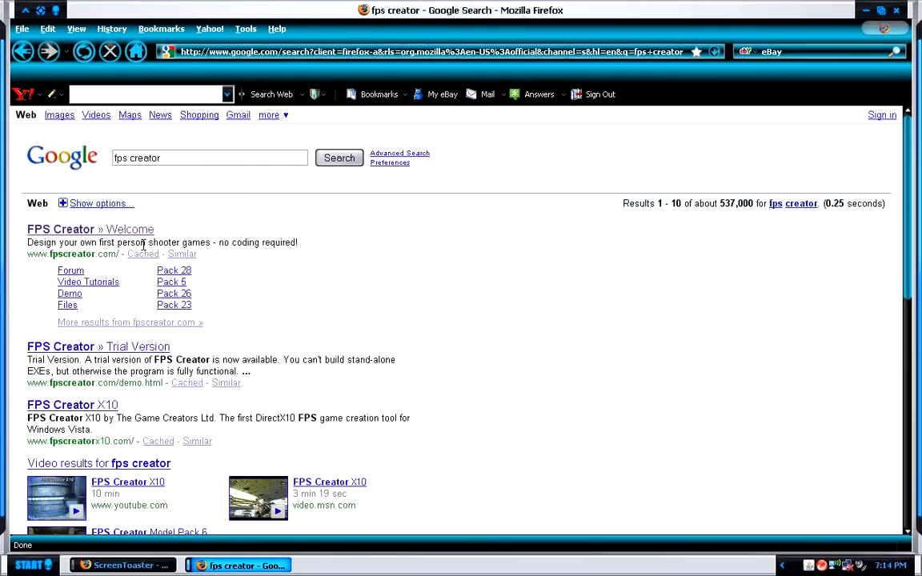
Open the FPS Creator welcome result and scroll through its news down to Order online and back
{"action": "left_click", "coordinate": [84, 228]}
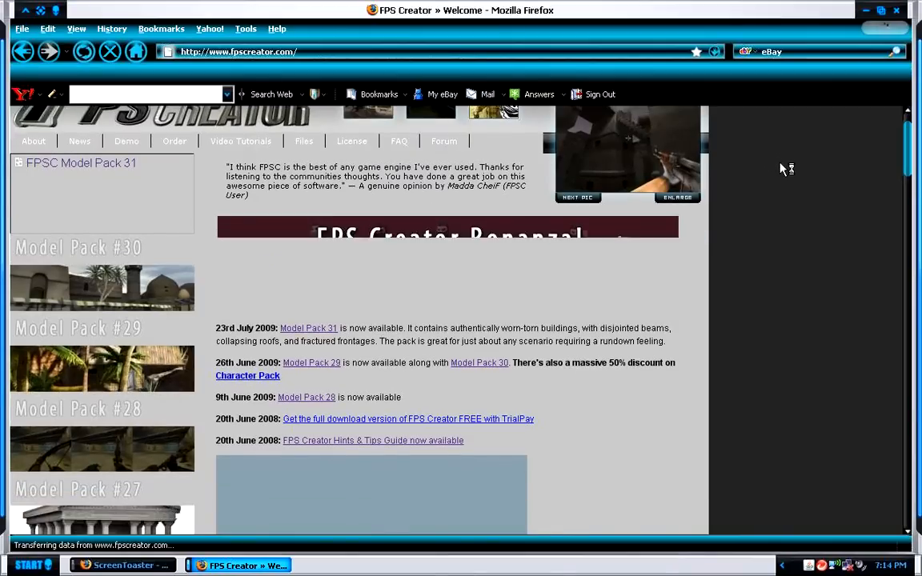
{"action": "scroll", "scroll_direction": "down", "scroll_amount": 3}
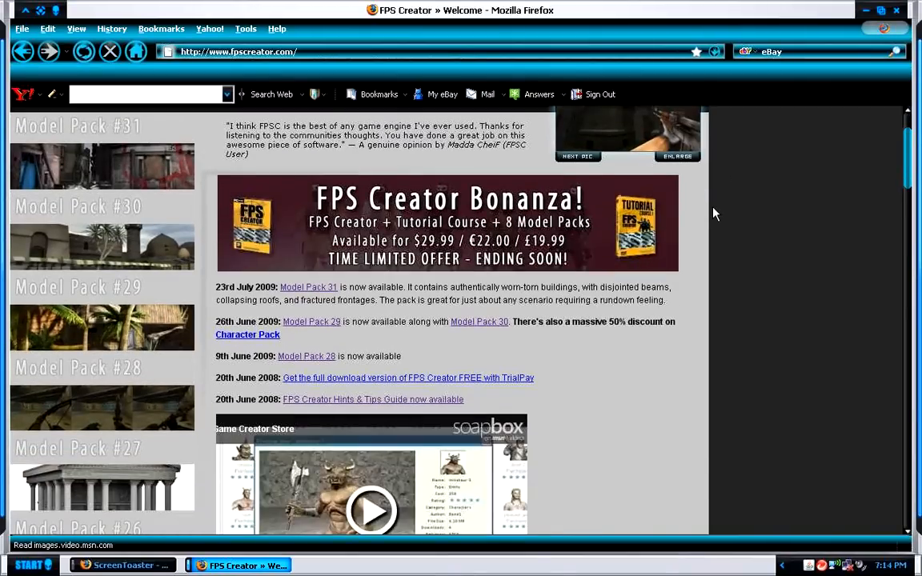
{"action": "scroll", "scroll_direction": "down", "scroll_amount": 3}
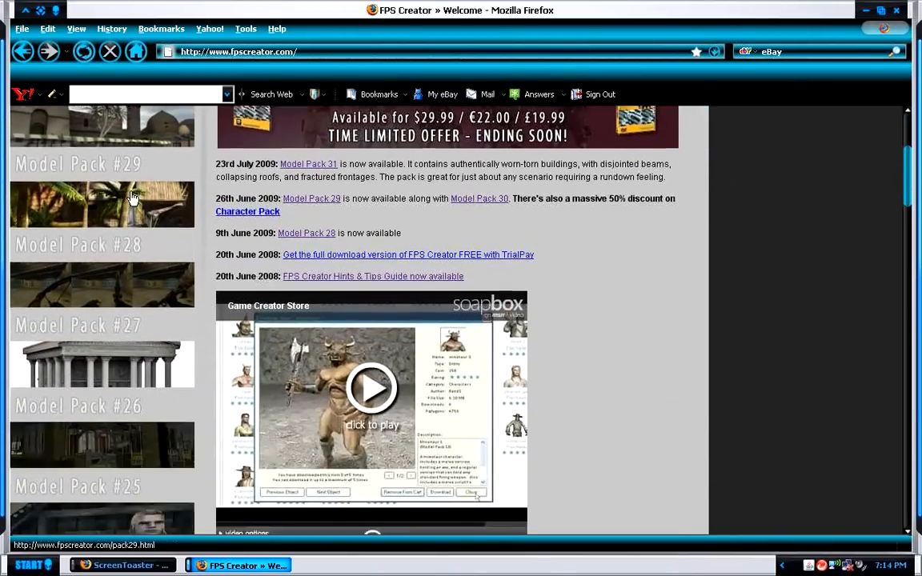
{"action": "scroll", "scroll_direction": "down", "scroll_amount": 3}
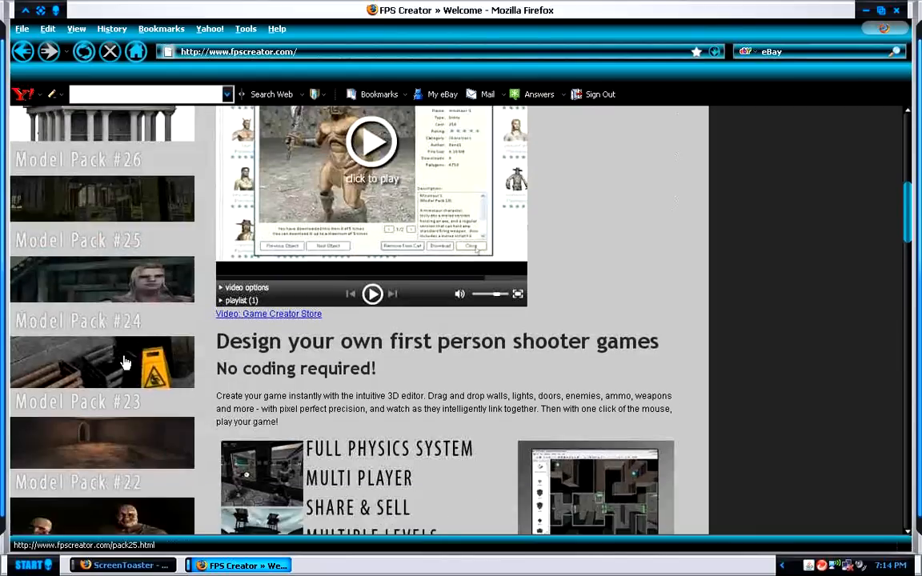
{"action": "scroll", "scroll_direction": "down", "scroll_amount": 3}
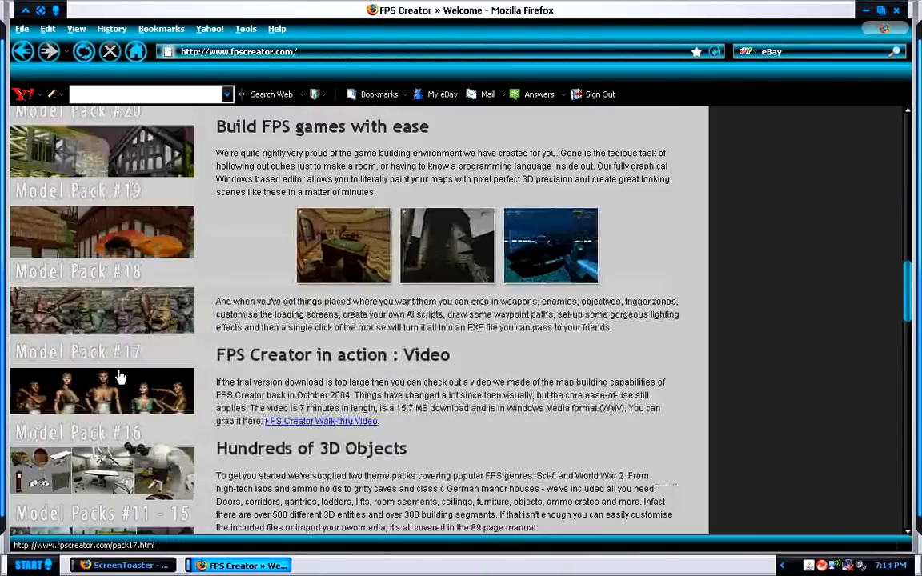
{"action": "scroll", "scroll_direction": "down", "scroll_amount": 3}
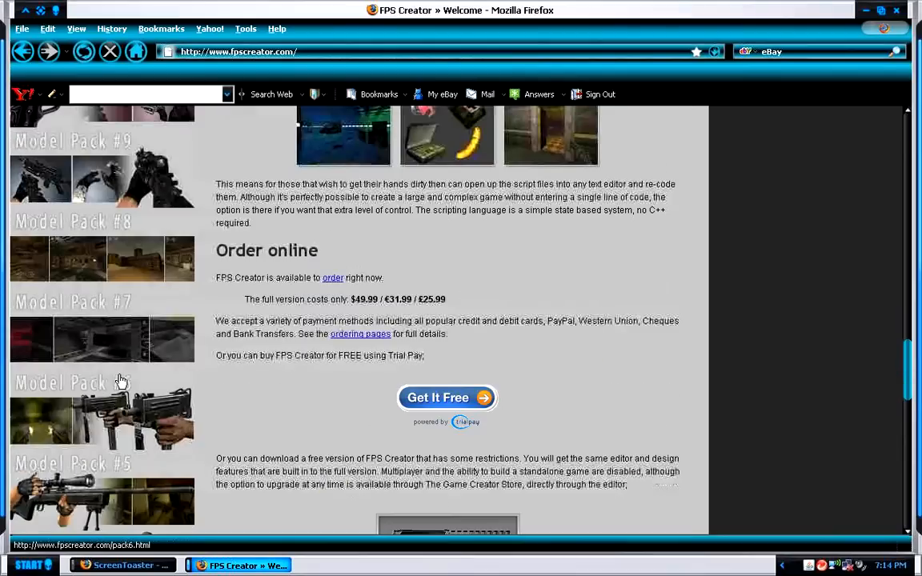
{"action": "scroll", "scroll_direction": "down", "scroll_amount": 3}
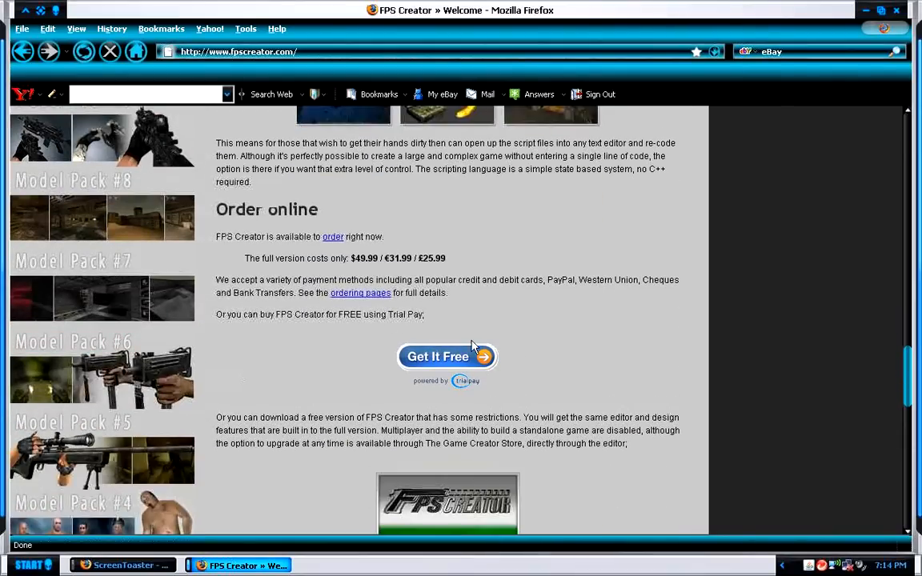
{"action": "scroll", "scroll_direction": "up", "scroll_amount": 3}
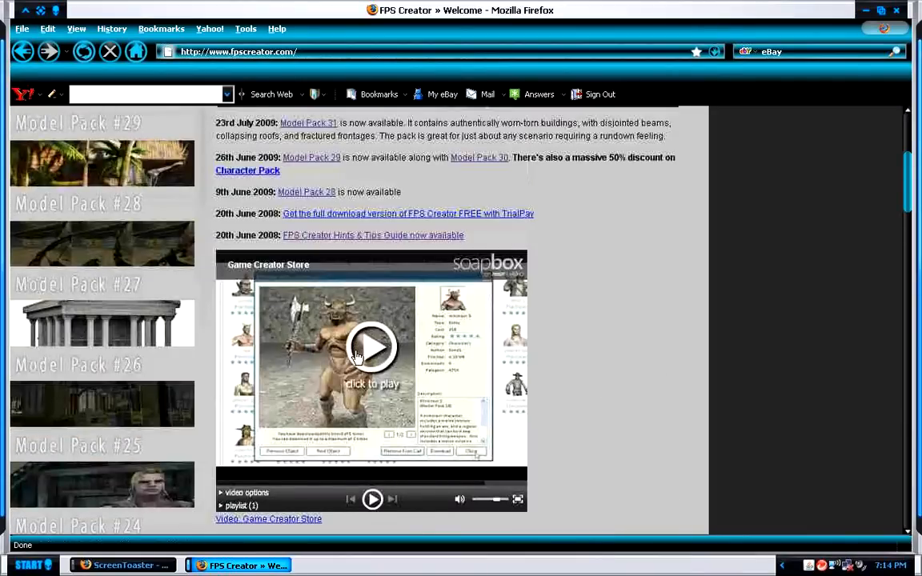
Start the Game Creator Store video on the welcome page and watch it full screen
{"action": "left_click", "coordinate": [372, 349]}
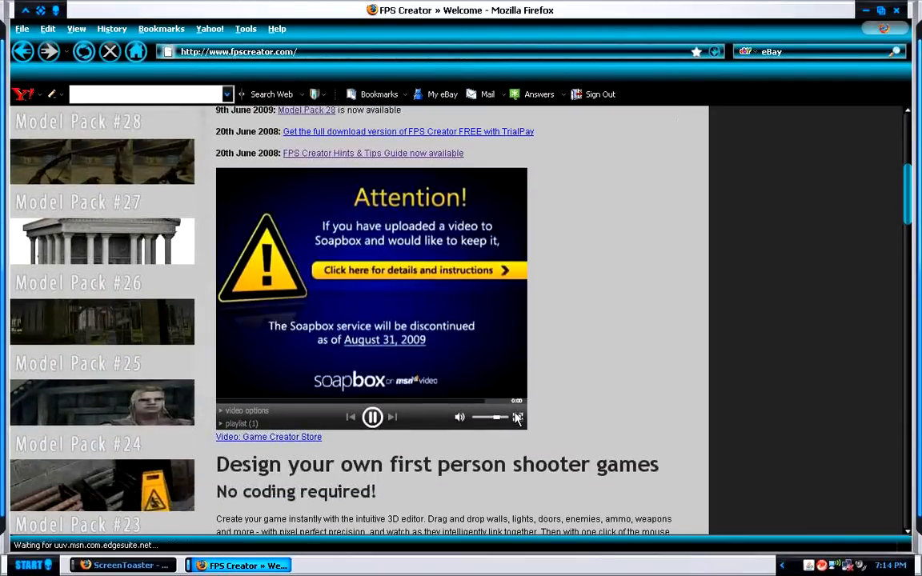
{"action": "left_click", "coordinate": [517, 418]}
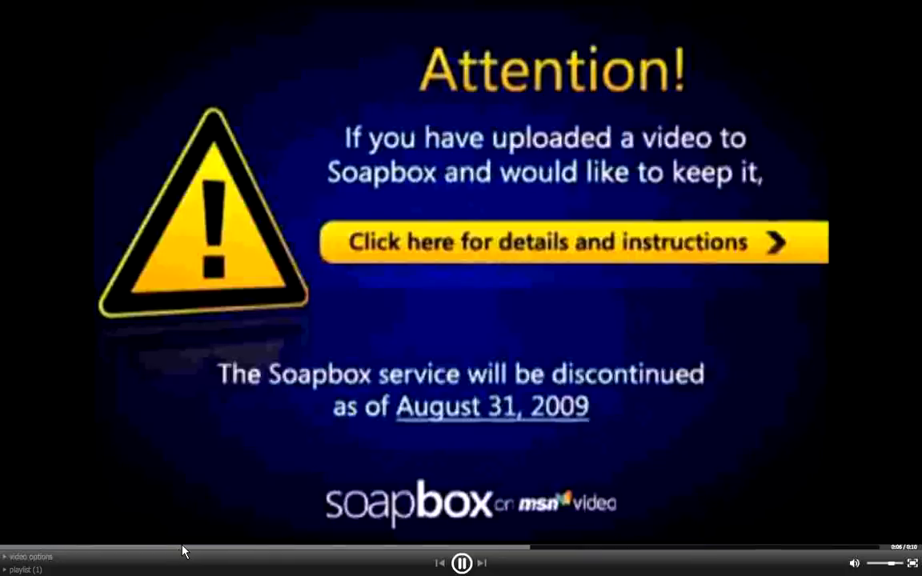
{"action": "mouse_move", "coordinate": [464, 563]}
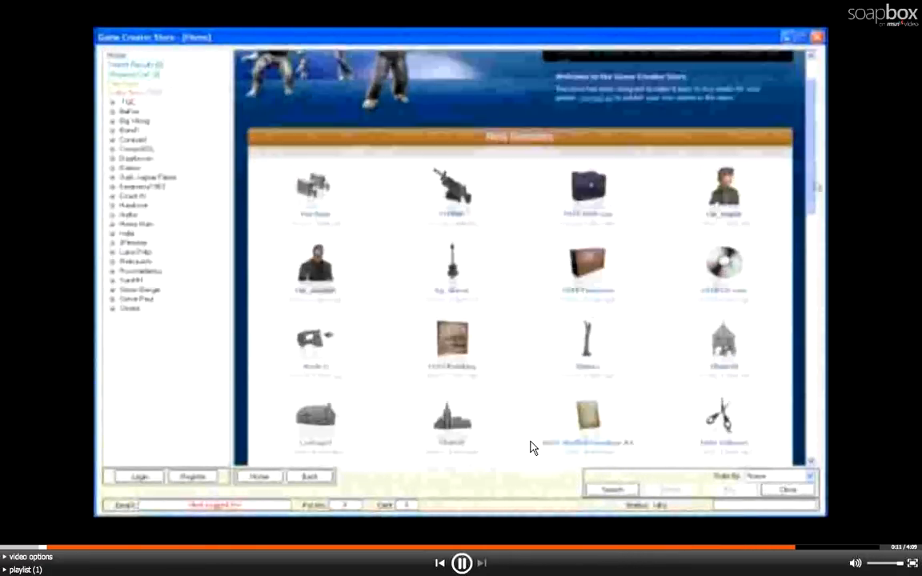
{"action": "scroll", "scroll_direction": "down", "scroll_amount": 3}
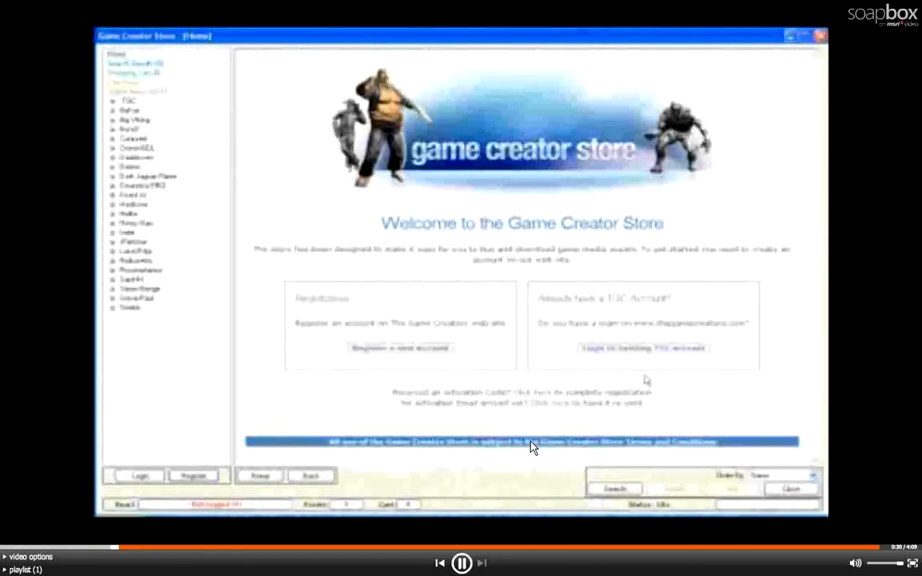
{"action": "mouse_move", "coordinate": [644, 353]}
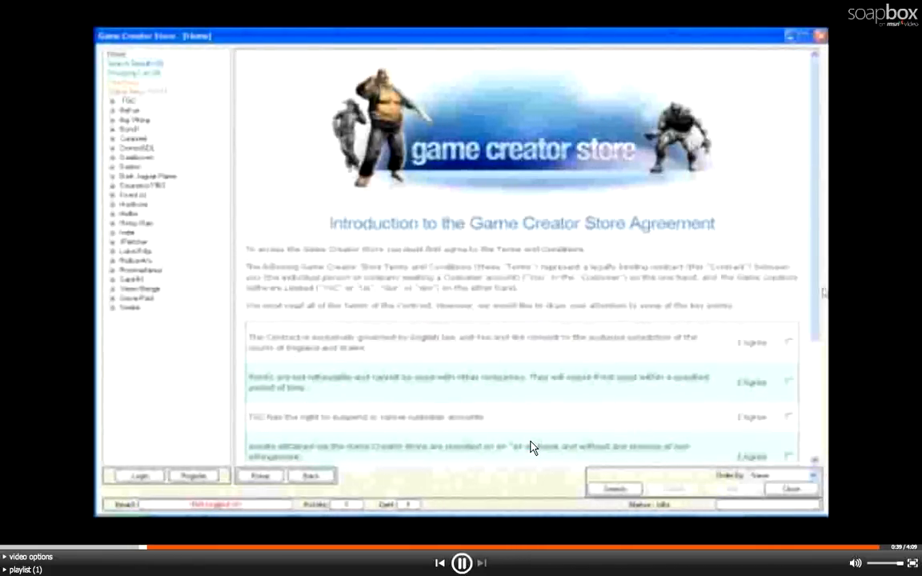
{"action": "scroll", "scroll_direction": "down", "scroll_amount": 3}
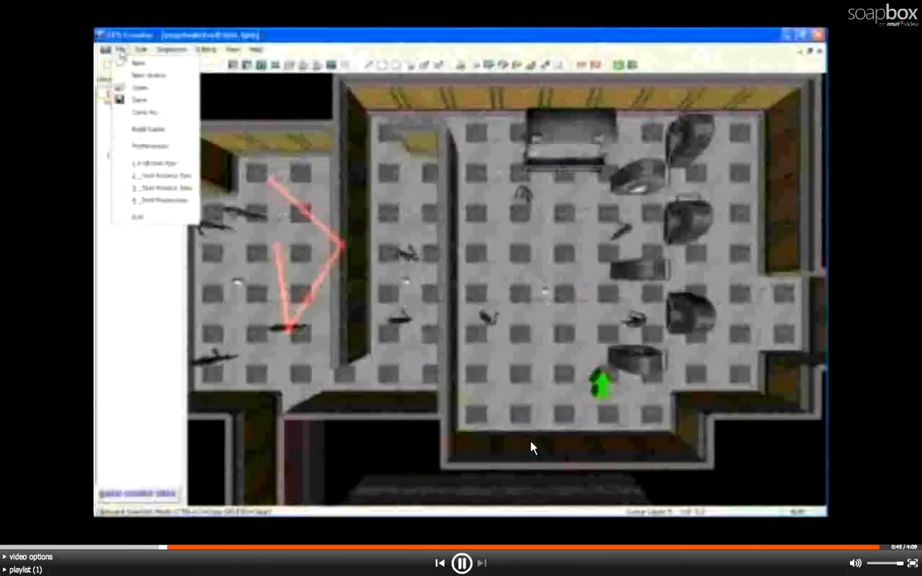
Interact with the video player while it shows store registration and new releases
{"action": "left_click", "coordinate": [144, 147]}
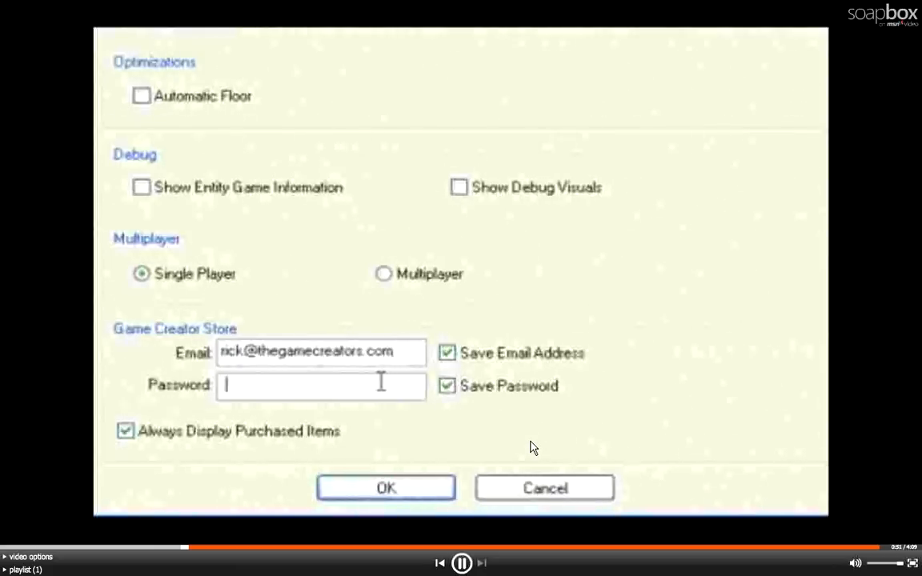
{"action": "type", "text": "****"}
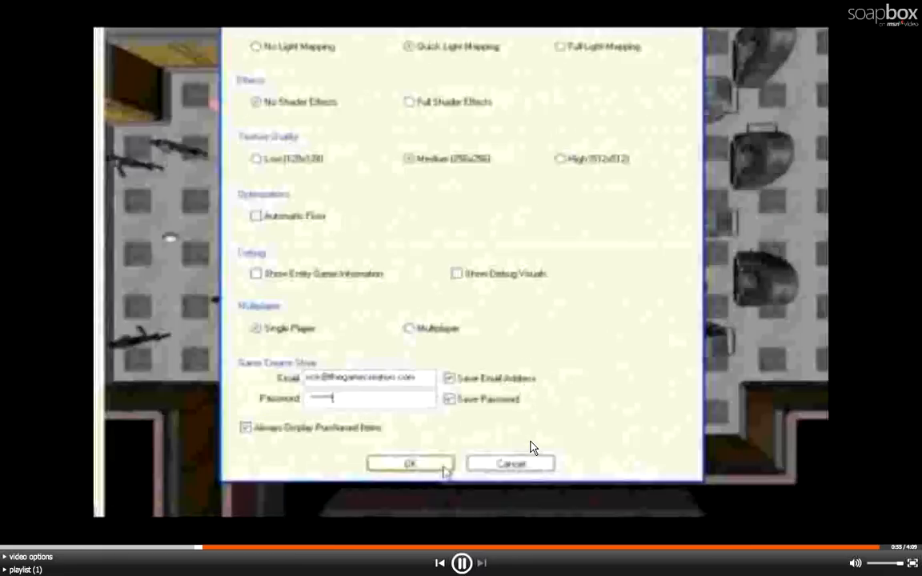
{"action": "left_click", "coordinate": [412, 462]}
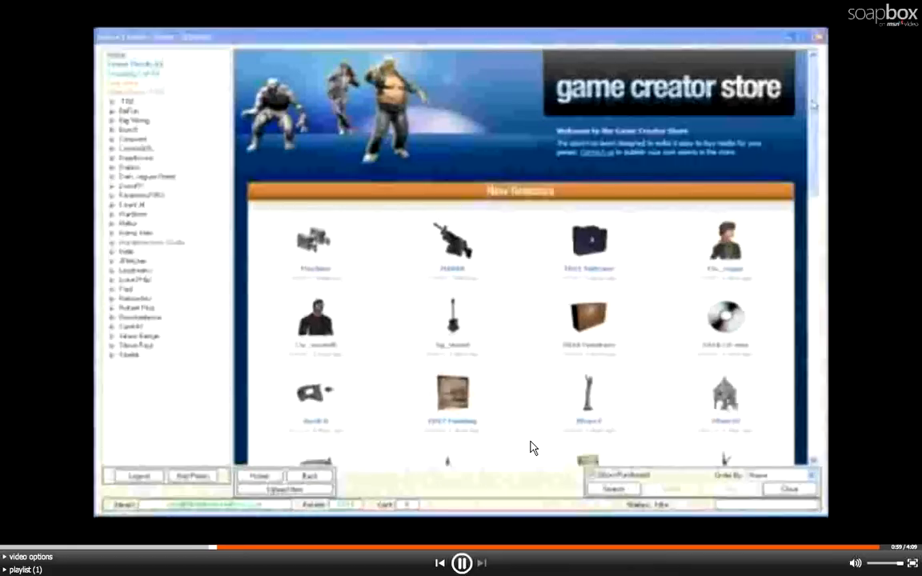
{"action": "scroll", "scroll_direction": "down", "scroll_amount": 3}
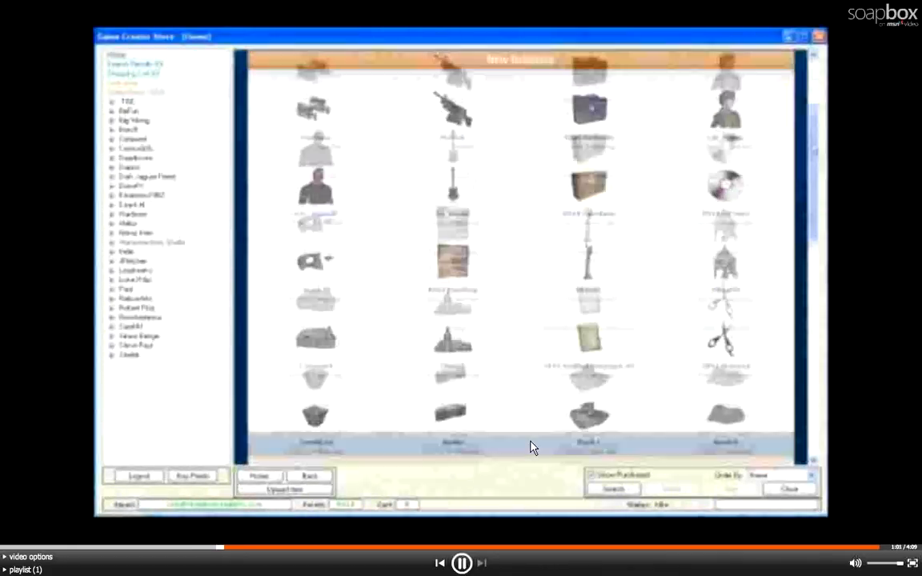
{"action": "scroll", "scroll_direction": "down", "scroll_amount": 3}
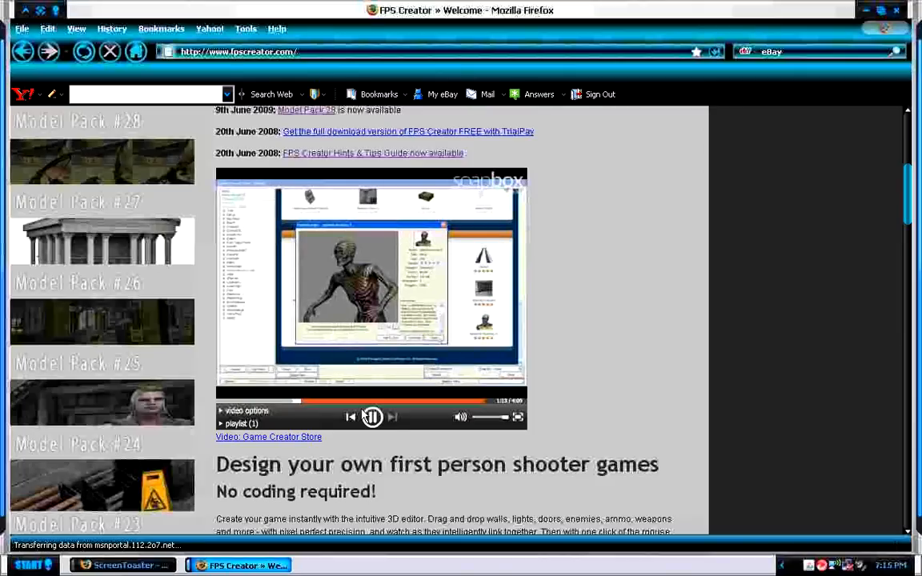
Pause the Game Creator Store video and return to the top of the FPS Creator homepage
{"action": "left_click", "coordinate": [371, 416]}
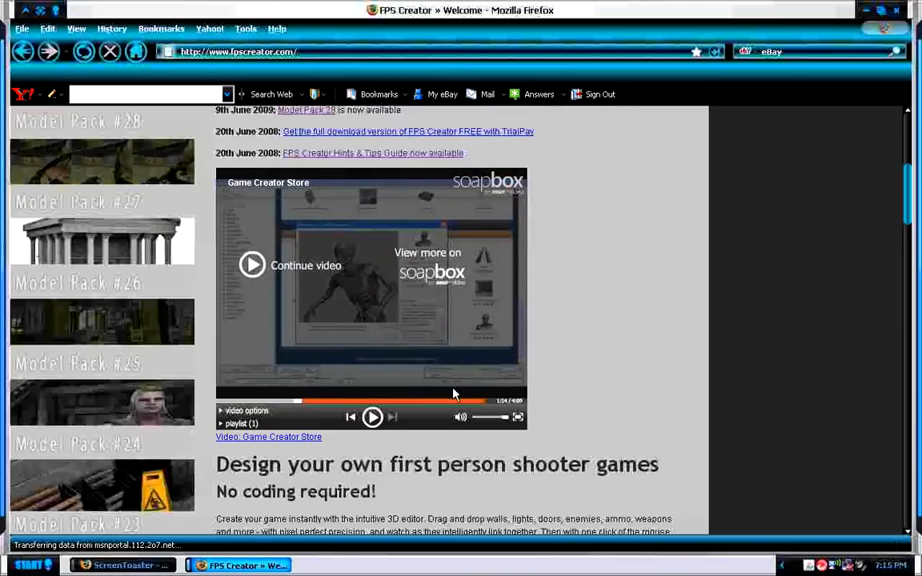
{"action": "scroll", "scroll_direction": "up", "scroll_amount": 3}
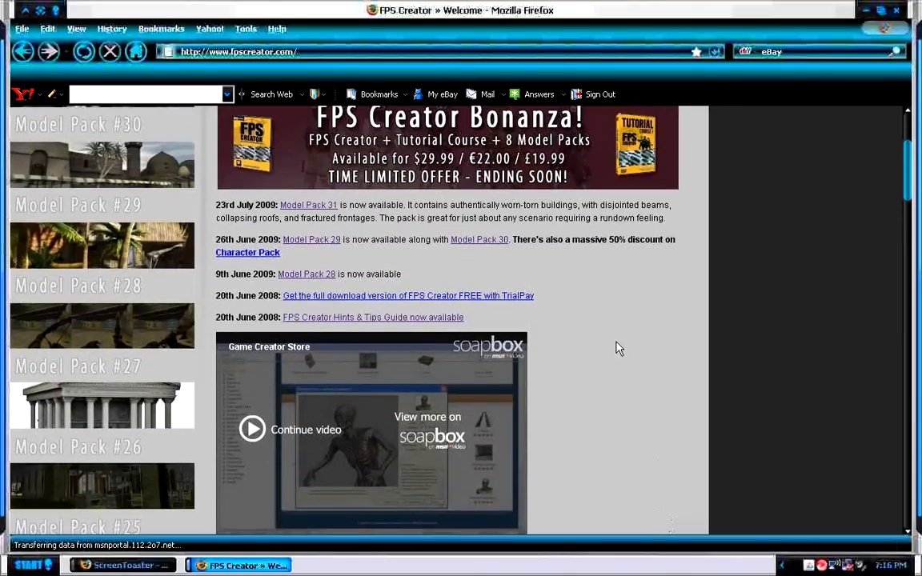
{"action": "scroll", "scroll_direction": "up", "scroll_amount": 3}
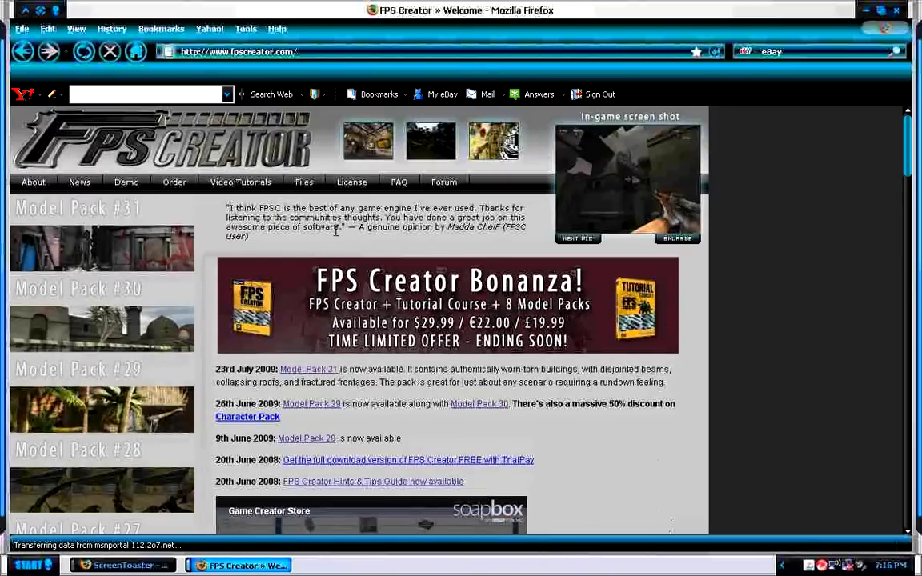
{"action": "mouse_move", "coordinate": [154, 165]}
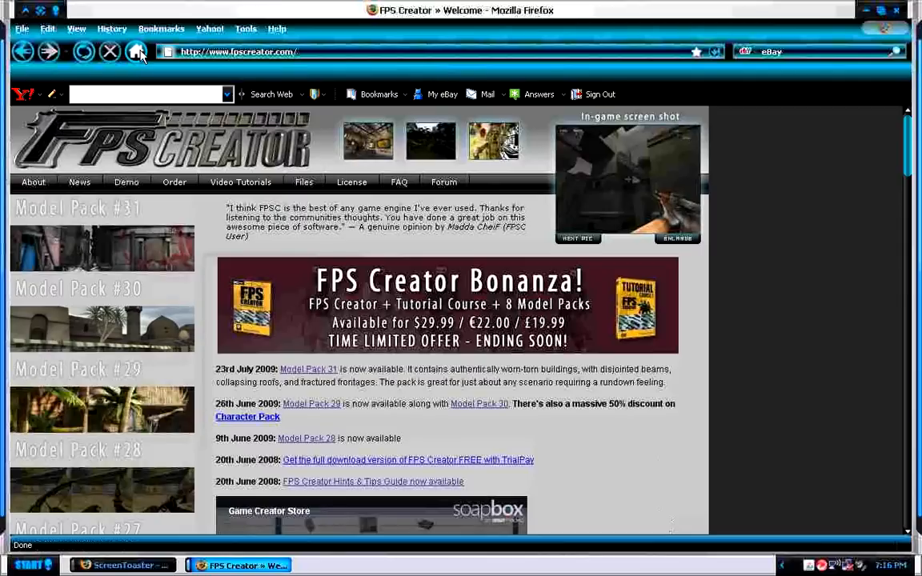
{"action": "left_click", "coordinate": [136, 51]}
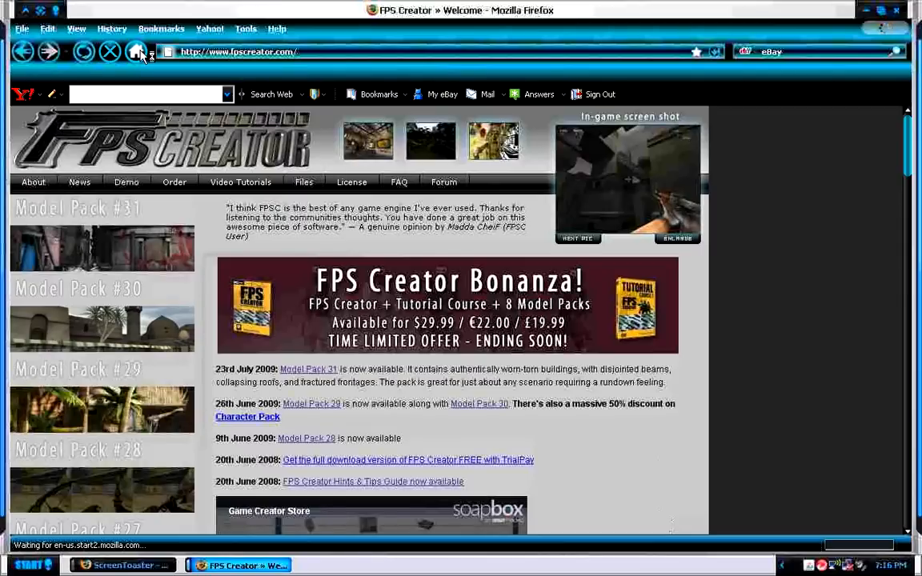
Search Google for 'realm crafter' from the Firefox Start page
{"action": "left_click", "coordinate": [135, 51]}
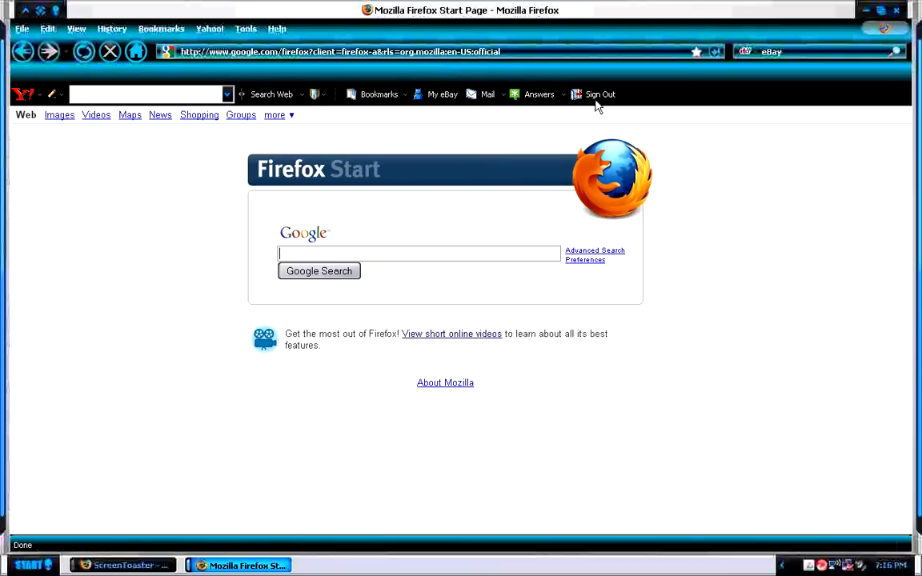
{"action": "mouse_move", "coordinate": [494, 106]}
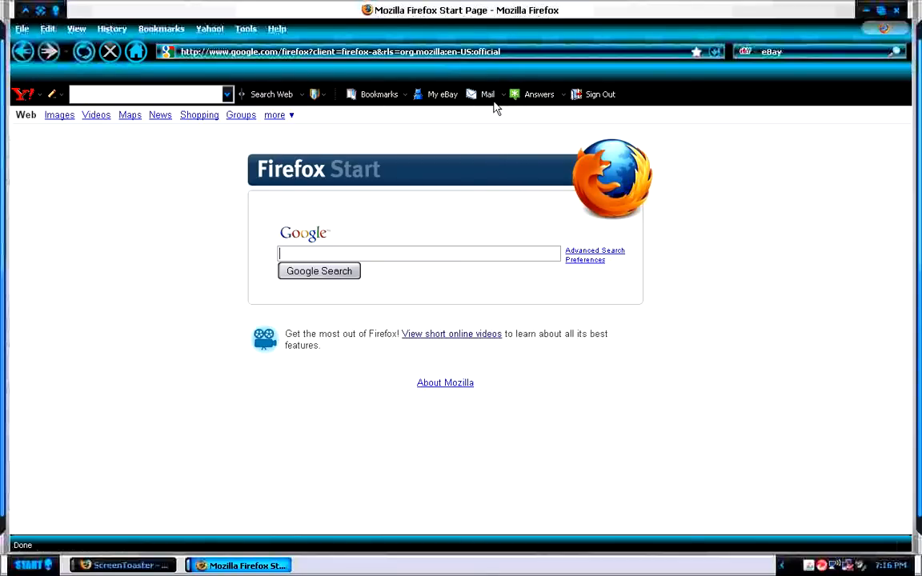
{"action": "mouse_move", "coordinate": [464, 125]}
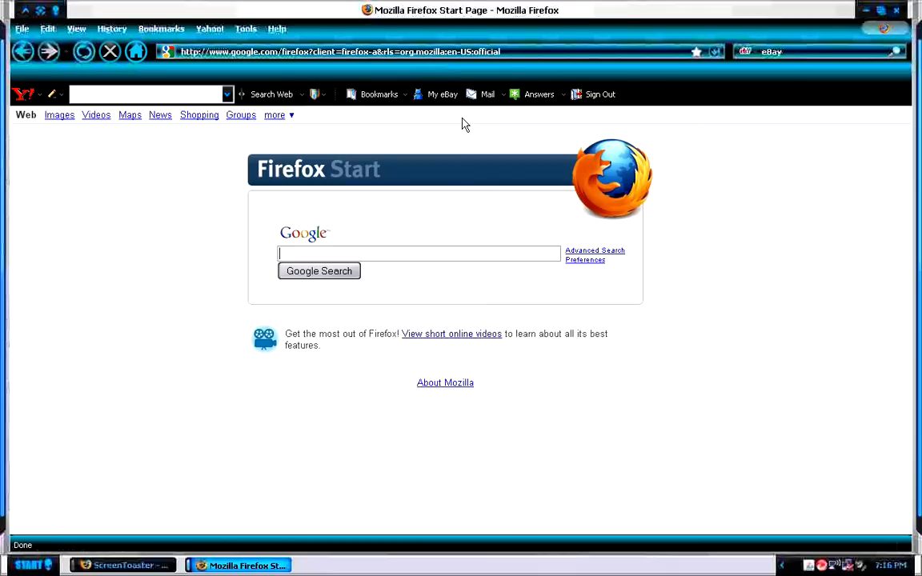
{"action": "mouse_move", "coordinate": [380, 281]}
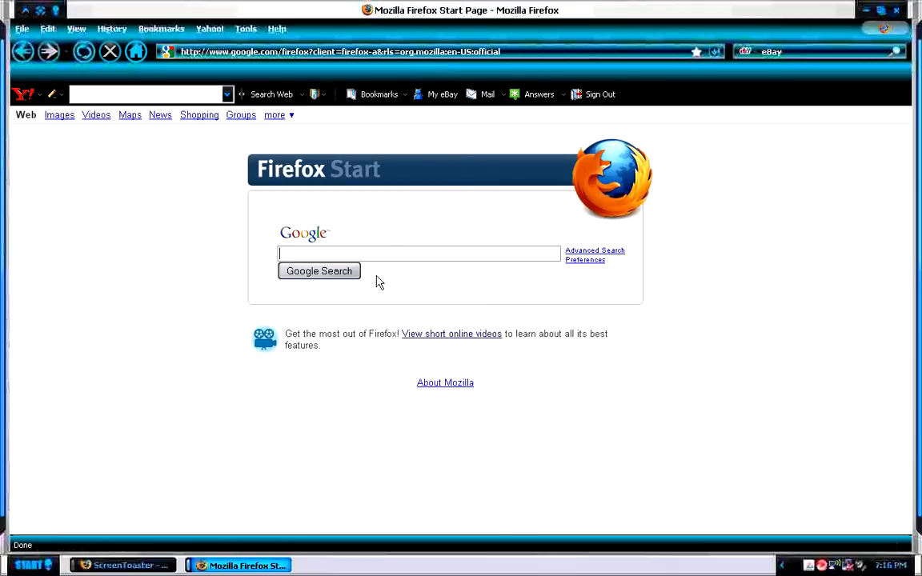
{"action": "mouse_move", "coordinate": [298, 271]}
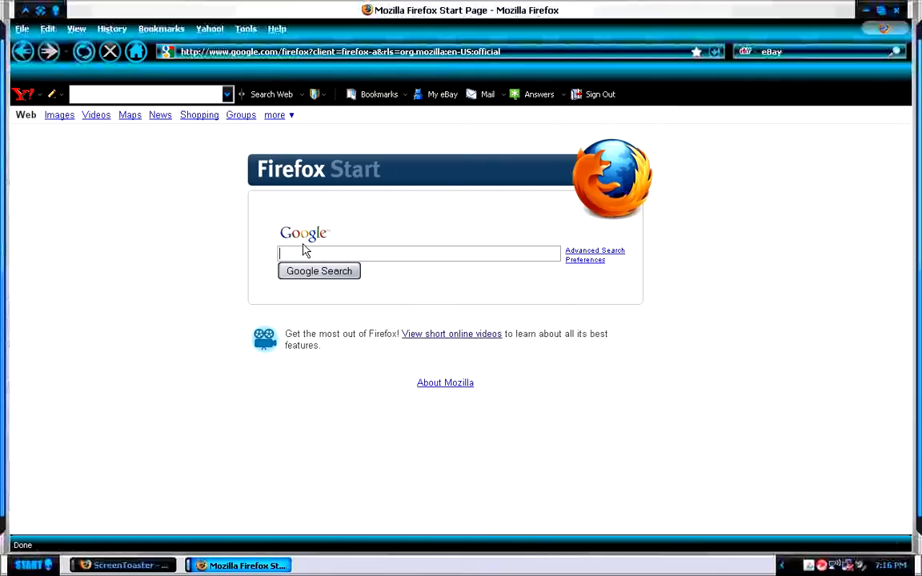
{"action": "type", "text": "realm"}
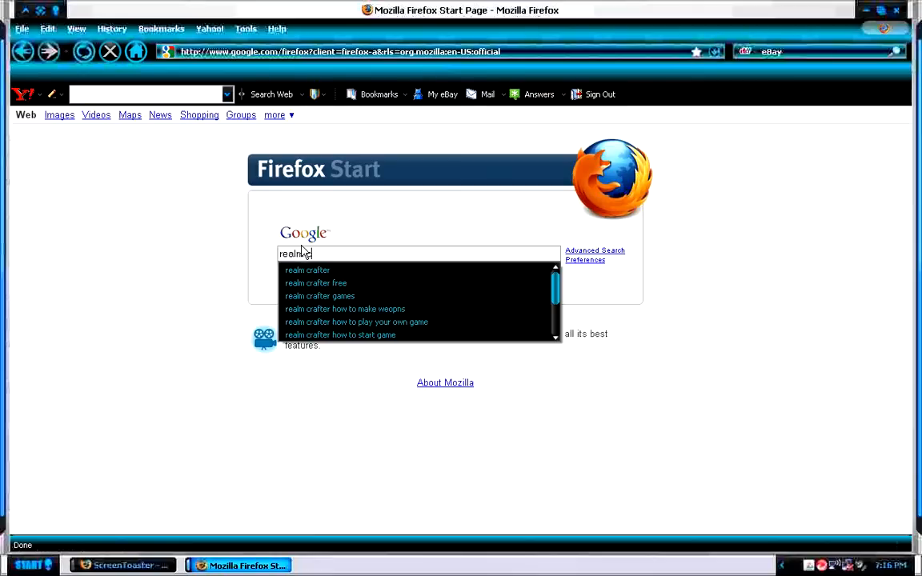
{"action": "type", "text": "crafter"}
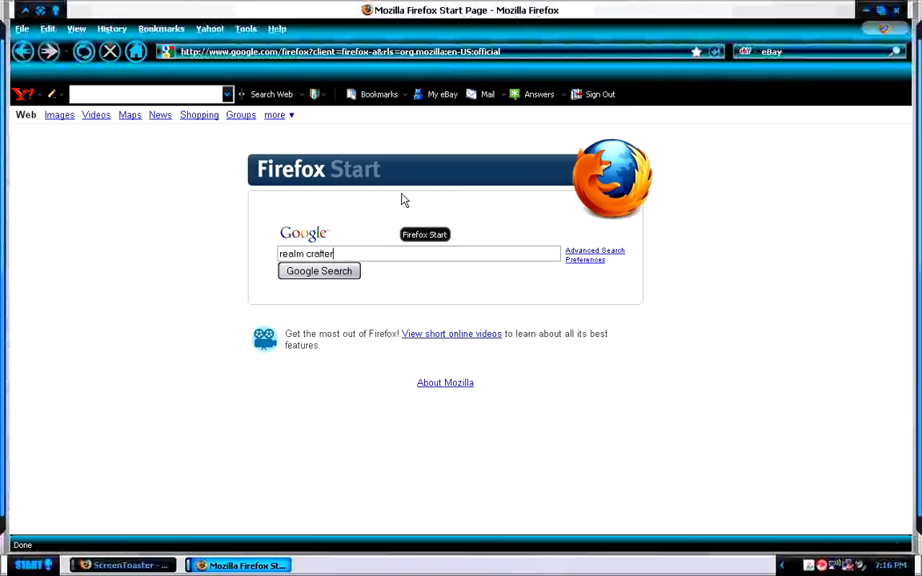
{"action": "left_click", "coordinate": [319, 270]}
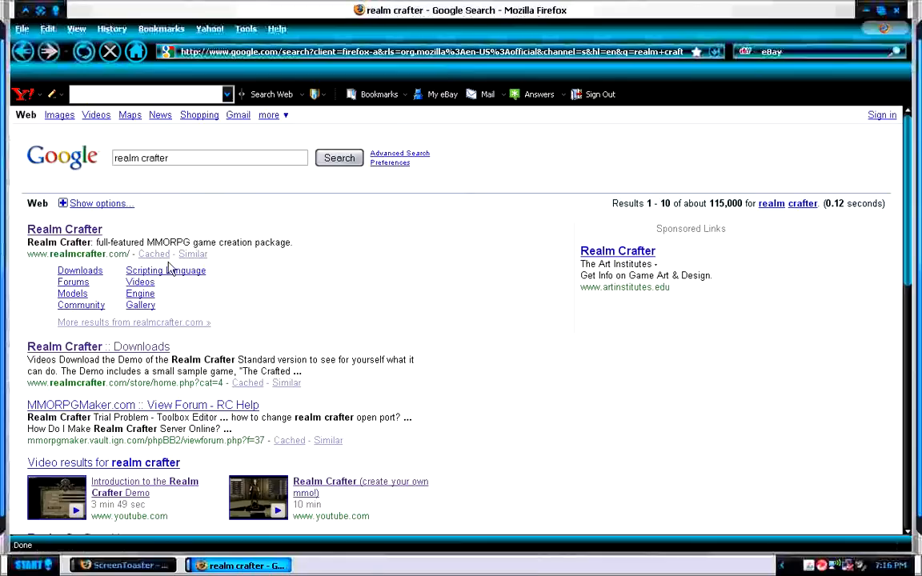
{"action": "mouse_move", "coordinate": [76, 234]}
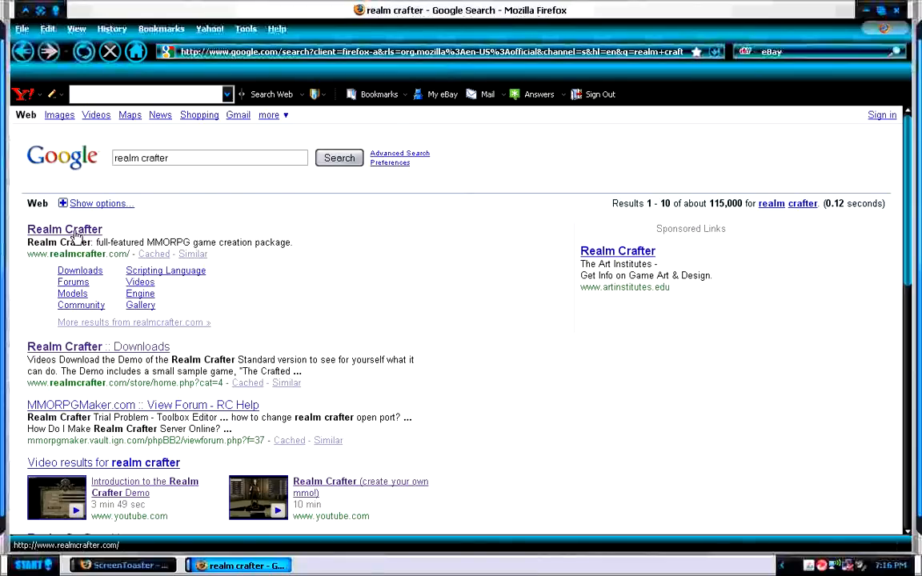
Open the official Realm Crafter site result and go to its Downloads page
{"action": "left_click", "coordinate": [64, 231]}
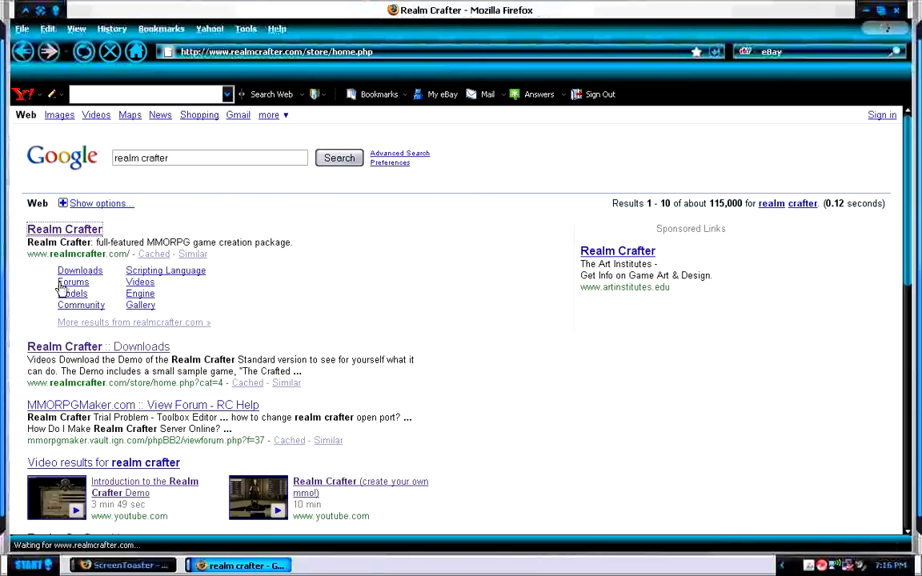
{"action": "left_click", "coordinate": [64, 229]}
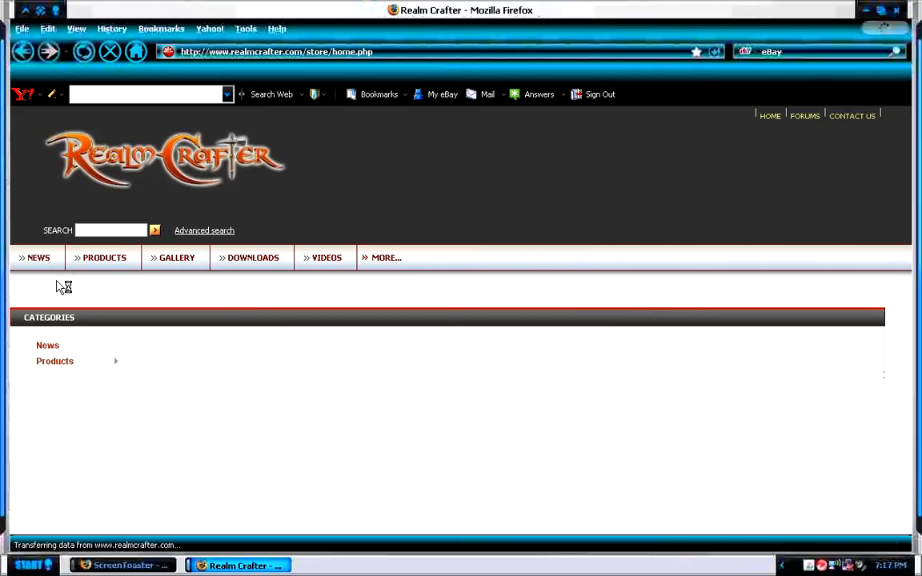
{"action": "mouse_move", "coordinate": [168, 199]}
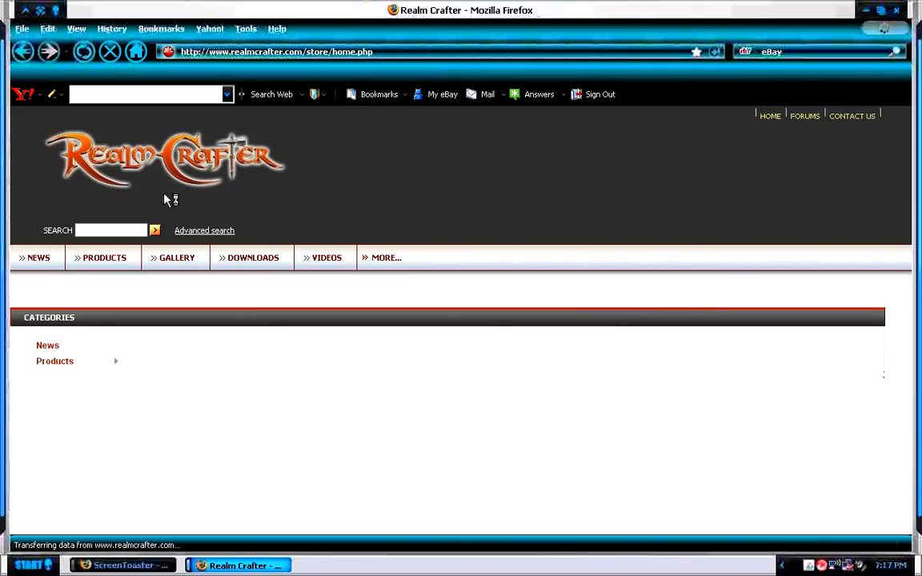
{"action": "mouse_move", "coordinate": [230, 264]}
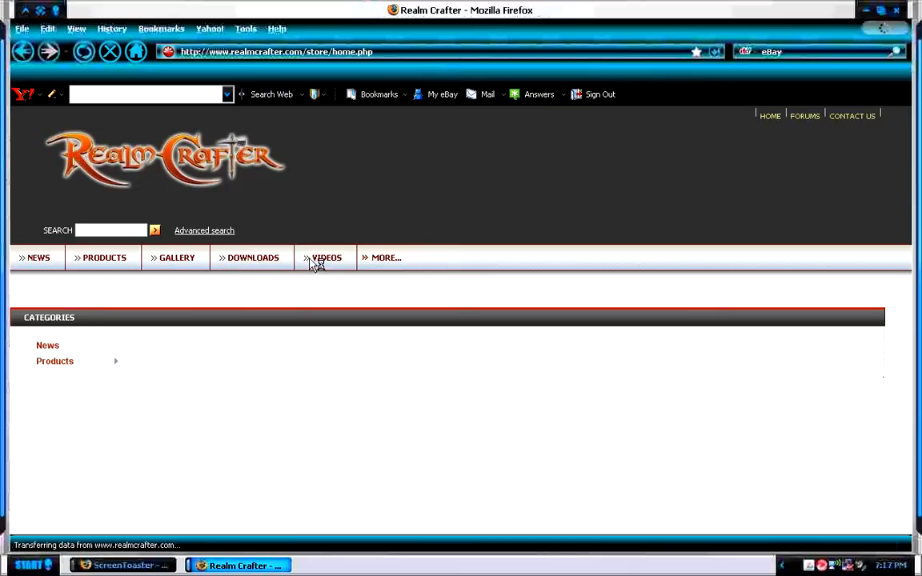
{"action": "mouse_move", "coordinate": [271, 263]}
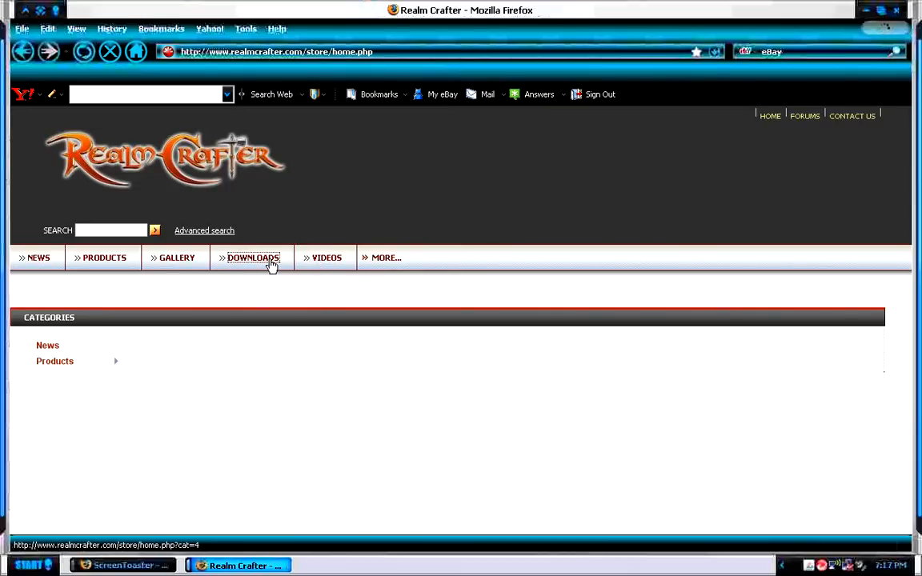
{"action": "left_click", "coordinate": [253, 258]}
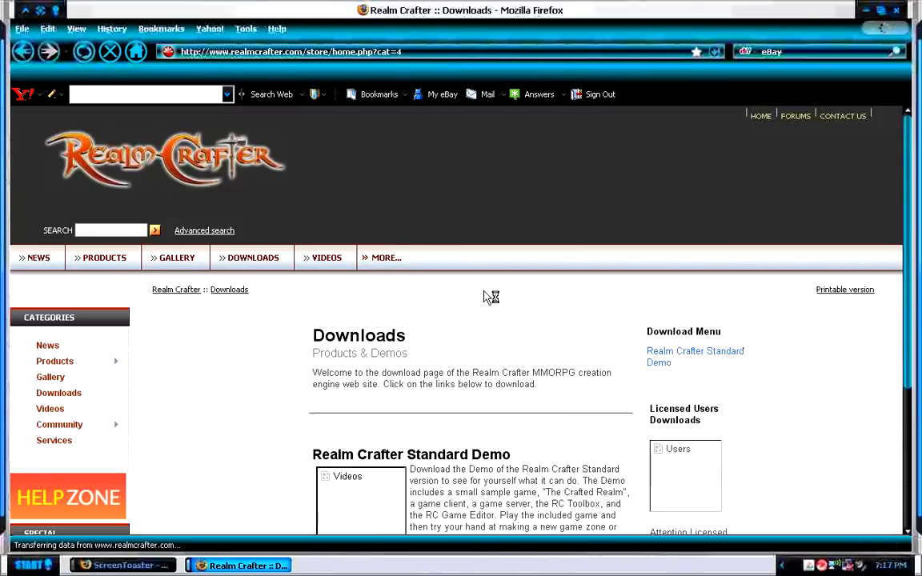
{"action": "scroll", "scroll_direction": "down", "scroll_amount": 3}
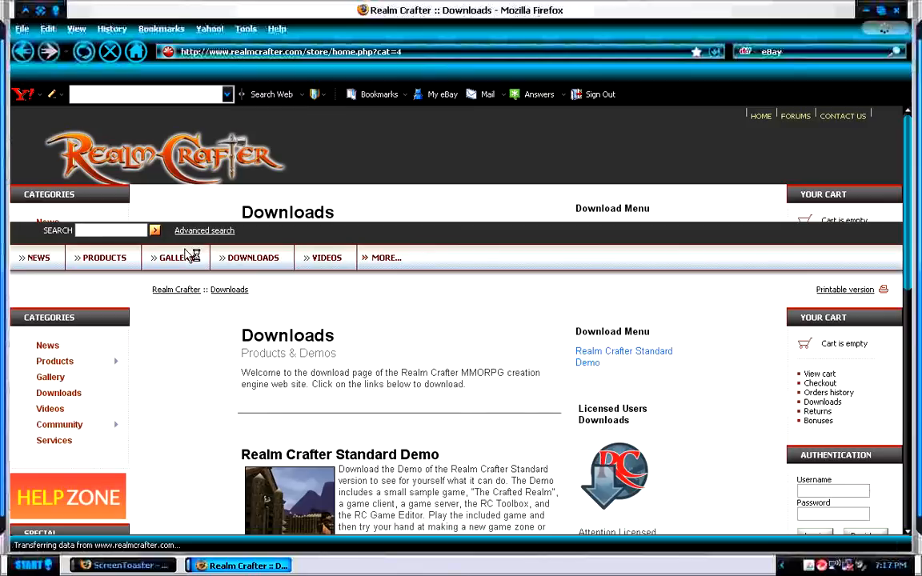
{"action": "mouse_move", "coordinate": [214, 266]}
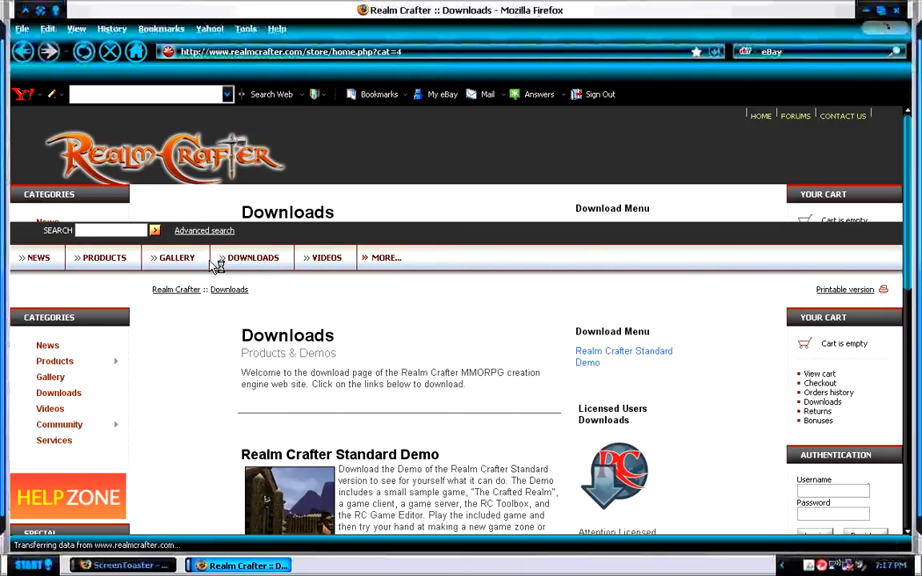
{"action": "mouse_move", "coordinate": [344, 271]}
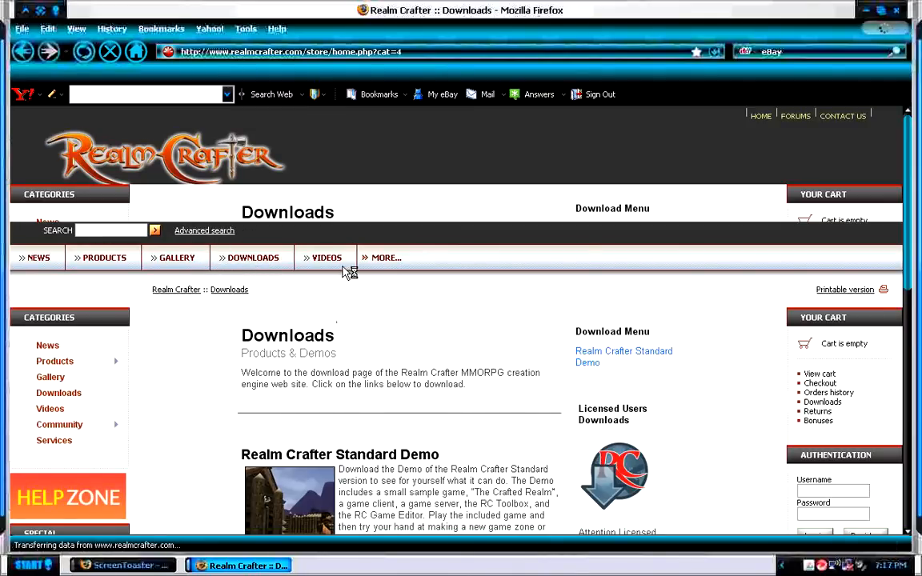
{"action": "mouse_move", "coordinate": [327, 262]}
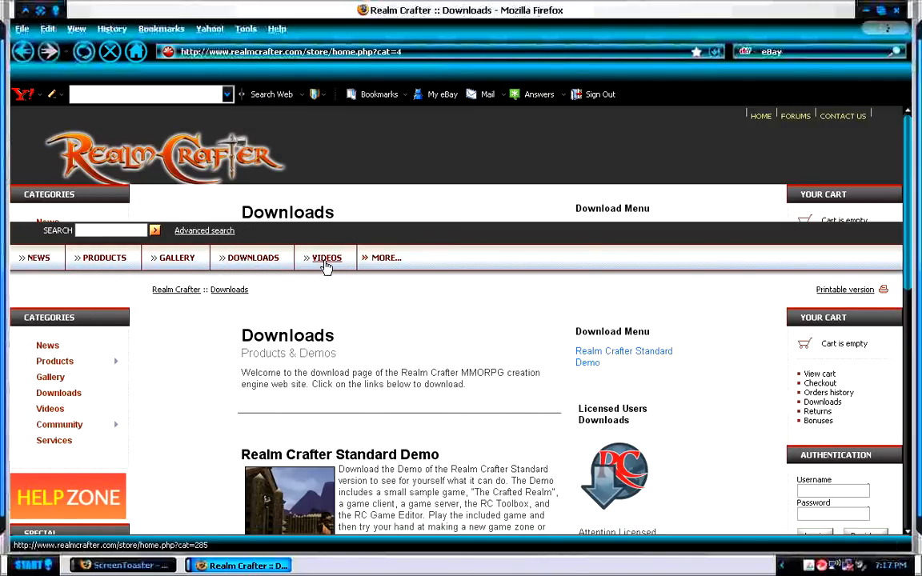
Try the Videos section, then open the Screenshots Gallery
{"action": "left_click", "coordinate": [330, 256]}
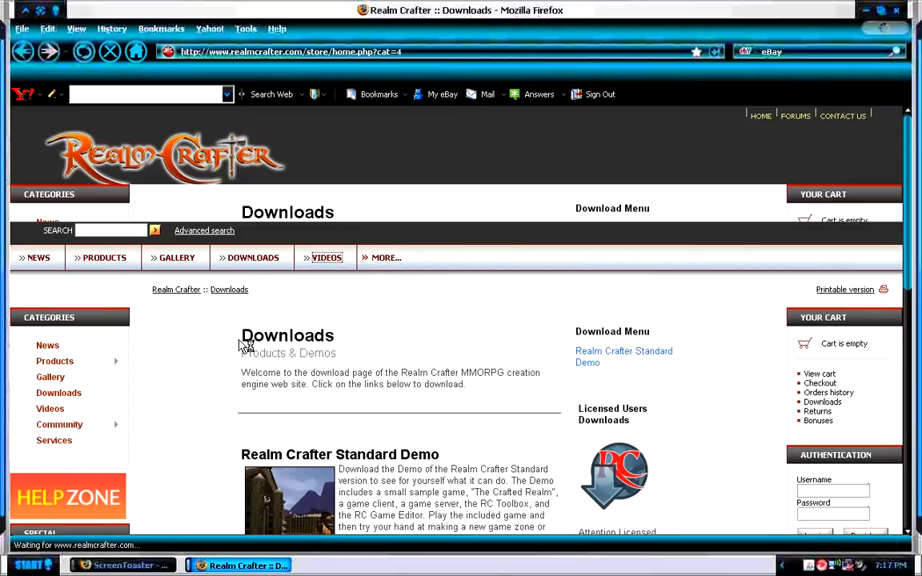
{"action": "mouse_move", "coordinate": [177, 257]}
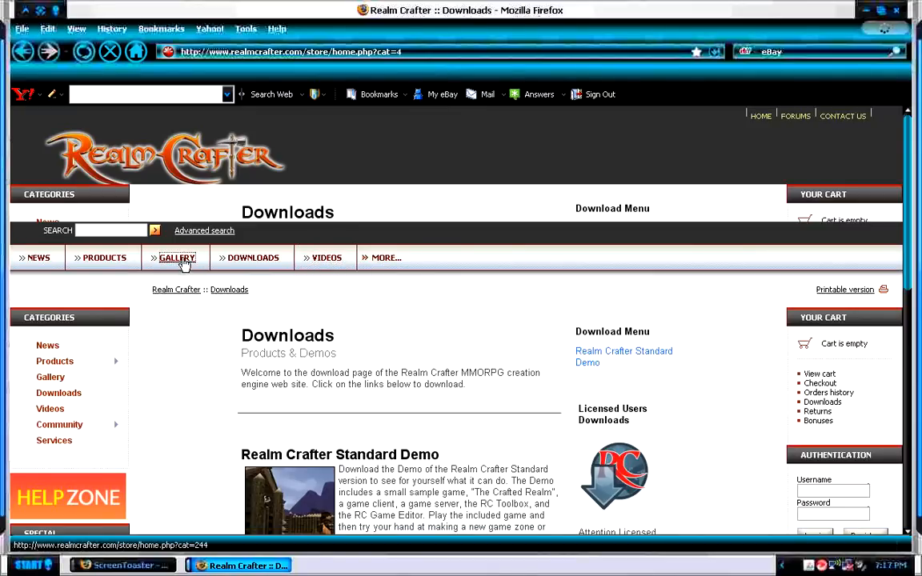
{"action": "left_click", "coordinate": [176, 256]}
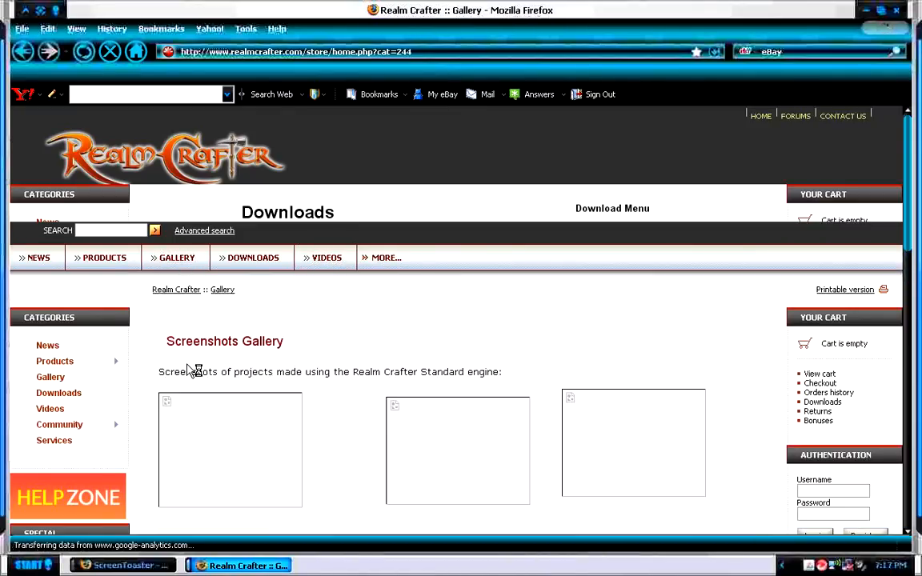
Scroll down through the gallery thumbnails, then head back to the Firefox Start page
{"action": "scroll", "scroll_direction": "down", "scroll_amount": 3}
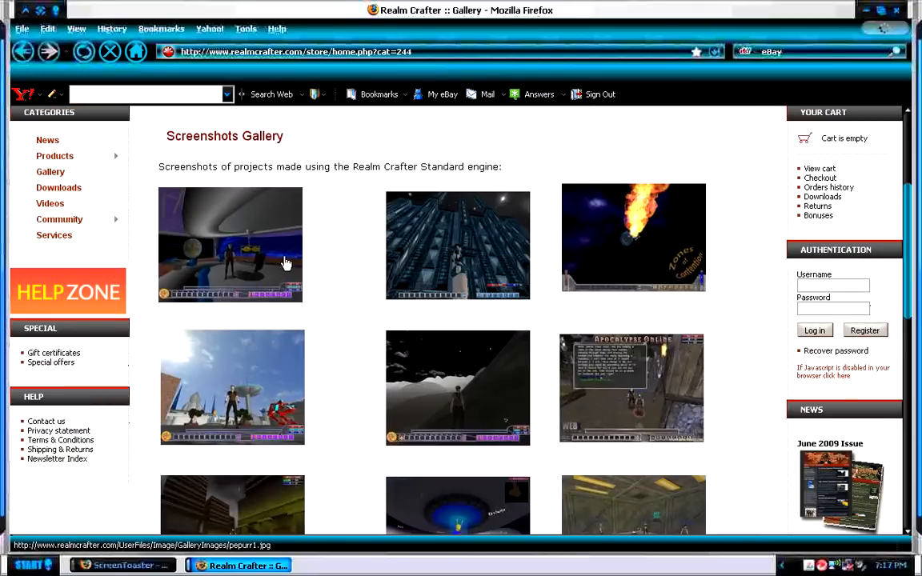
{"action": "scroll", "scroll_direction": "down", "scroll_amount": 3}
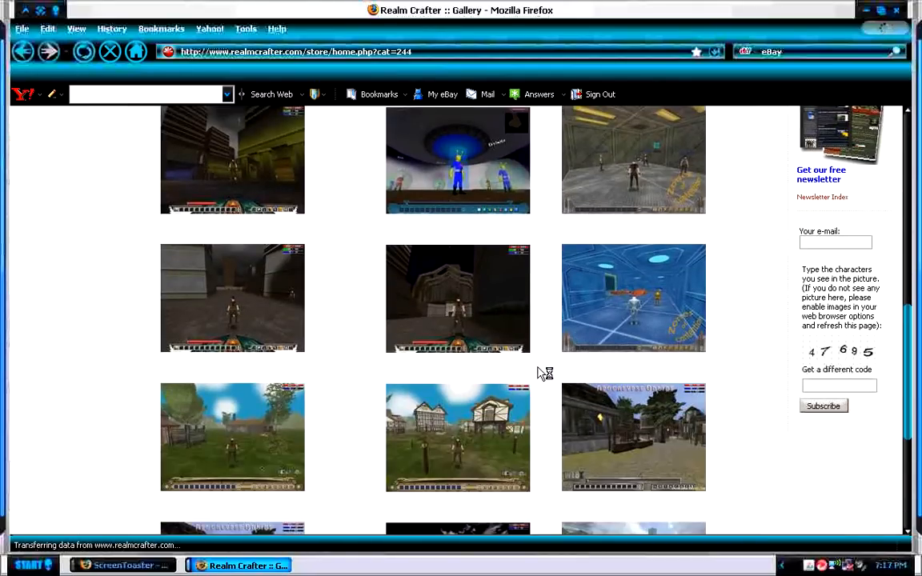
{"action": "scroll", "scroll_direction": "down", "scroll_amount": 3}
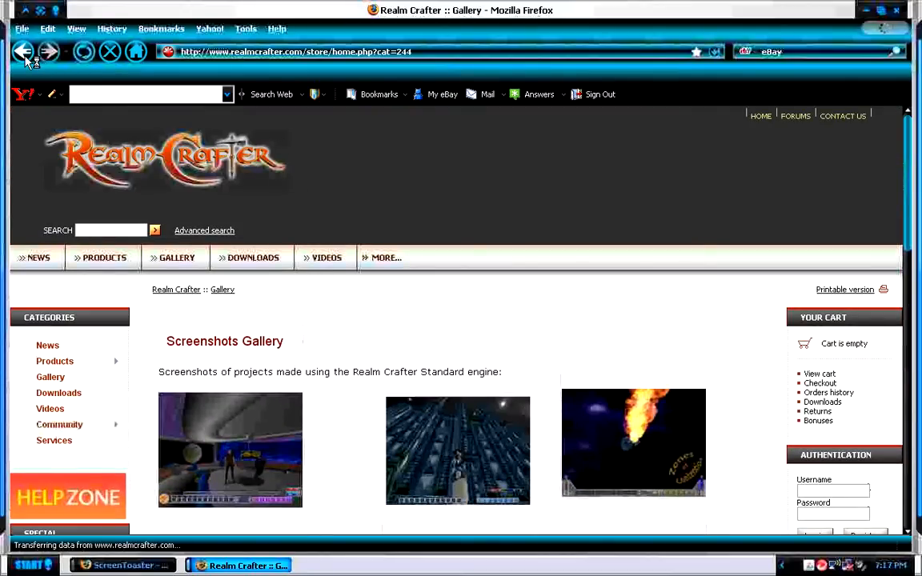
{"action": "mouse_move", "coordinate": [327, 263]}
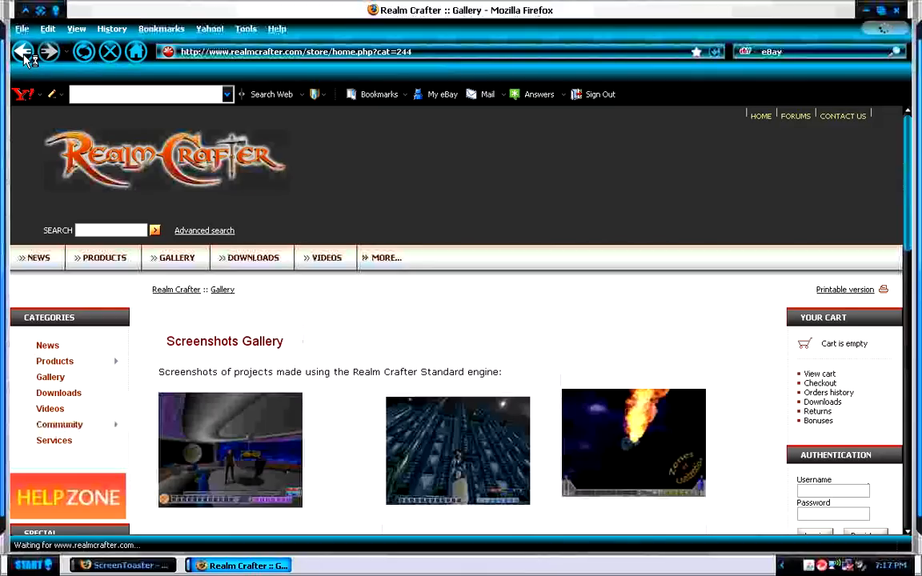
{"action": "mouse_move", "coordinate": [24, 93]}
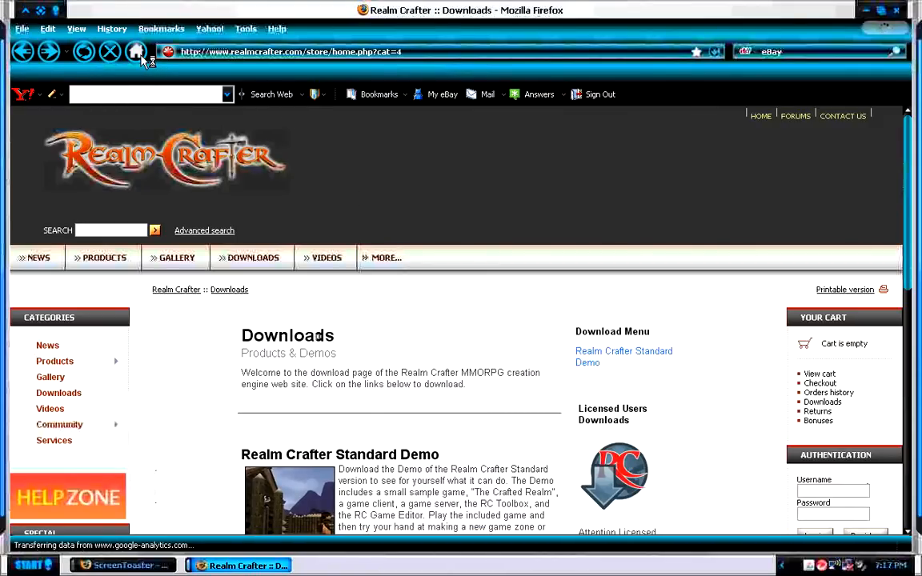
{"action": "left_click", "coordinate": [135, 52]}
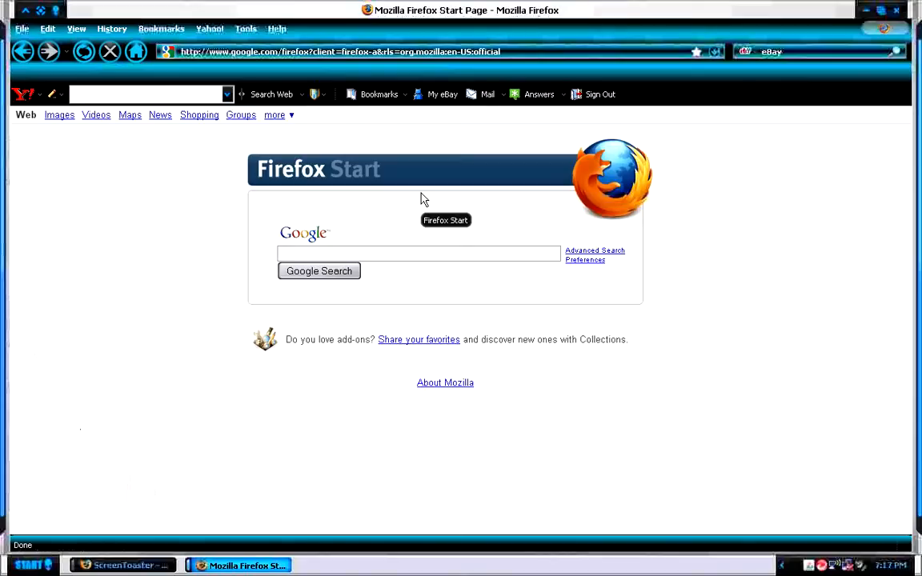
{"action": "mouse_move", "coordinate": [431, 192]}
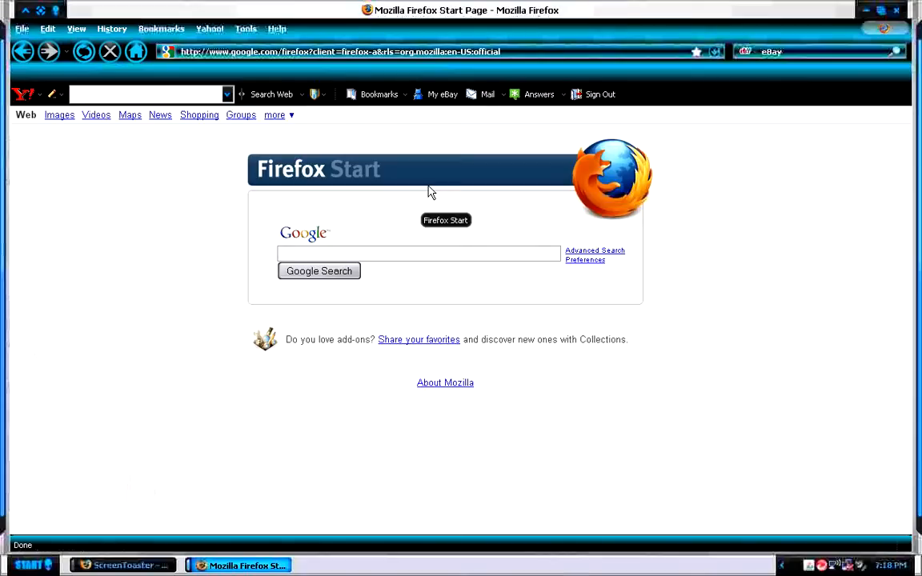
{"action": "mouse_move", "coordinate": [429, 195]}
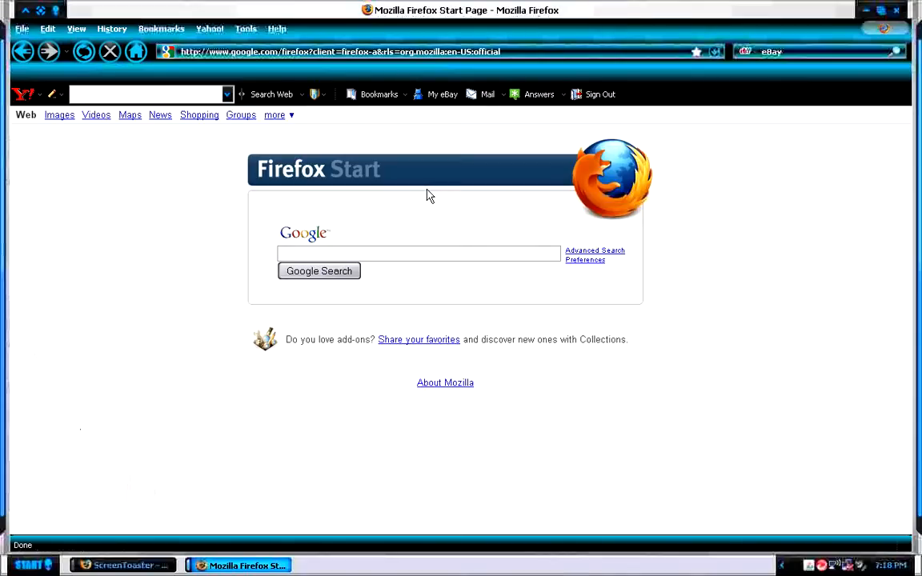
{"action": "mouse_move", "coordinate": [424, 195]}
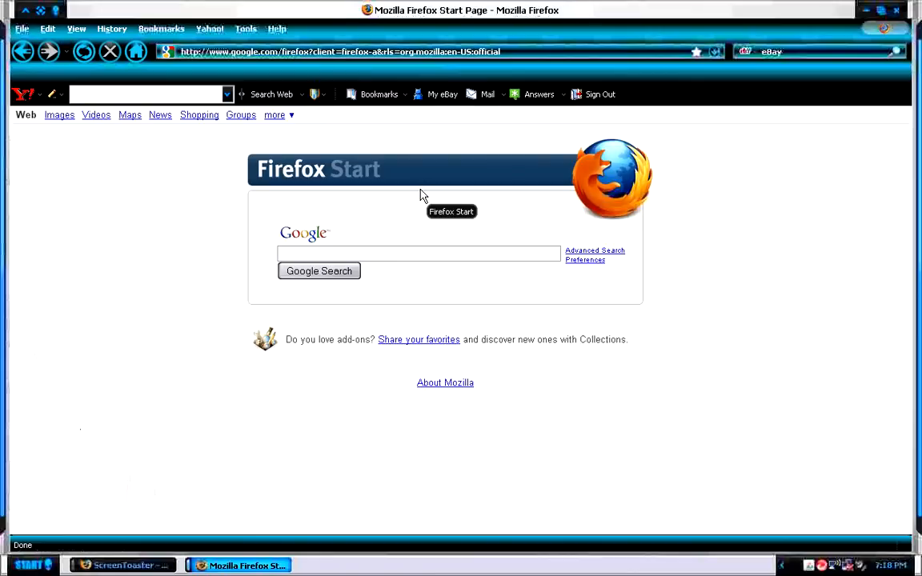
Search Google for 'dx studio' from the Firefox Start page
{"action": "left_click", "coordinate": [419, 253]}
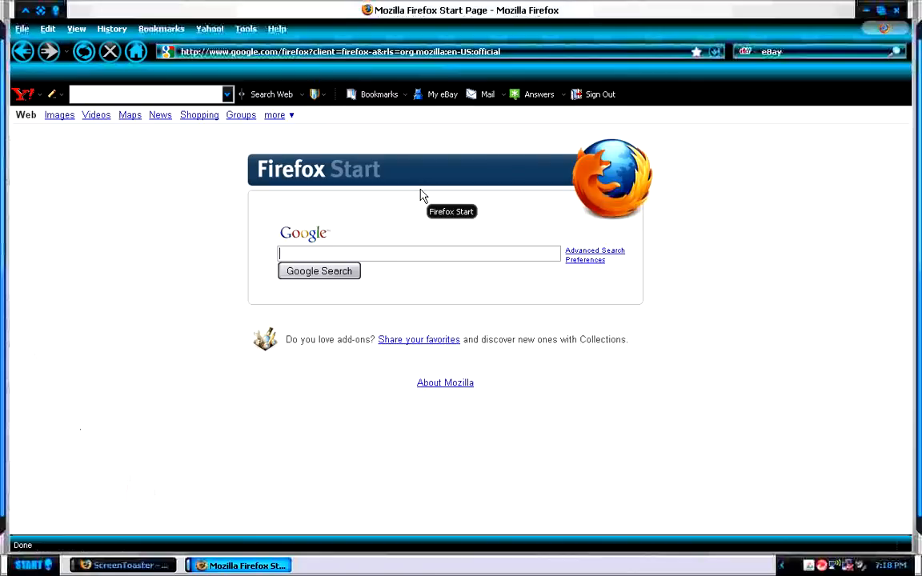
{"action": "mouse_move", "coordinate": [423, 195]}
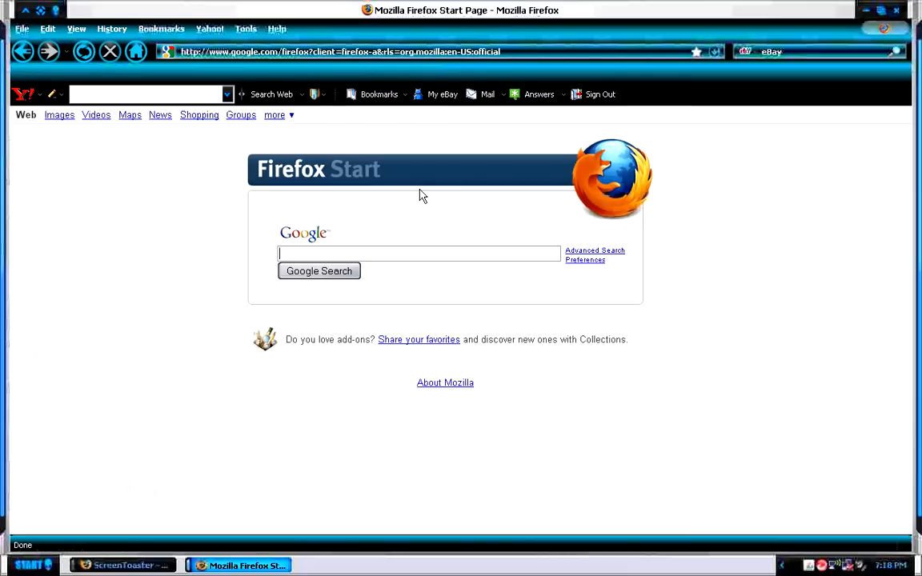
{"action": "mouse_move", "coordinate": [423, 195]}
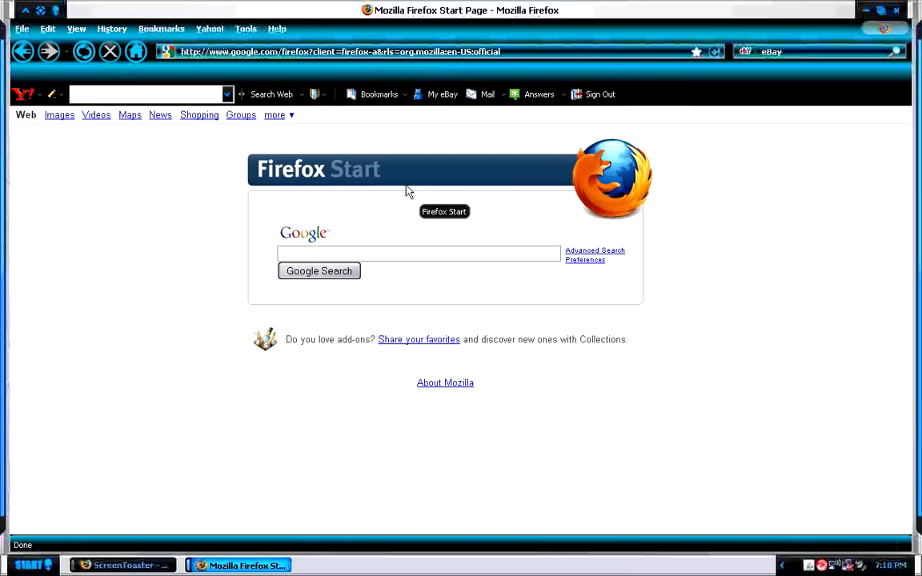
{"action": "type", "text": "dx studio"}
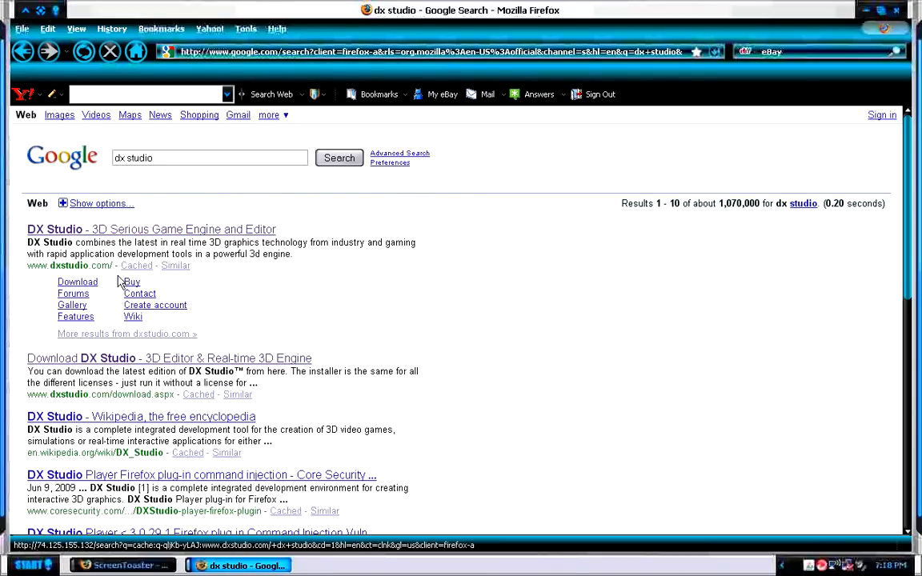
Open the top DX Studio result at dxstudio.com
{"action": "left_click", "coordinate": [151, 229]}
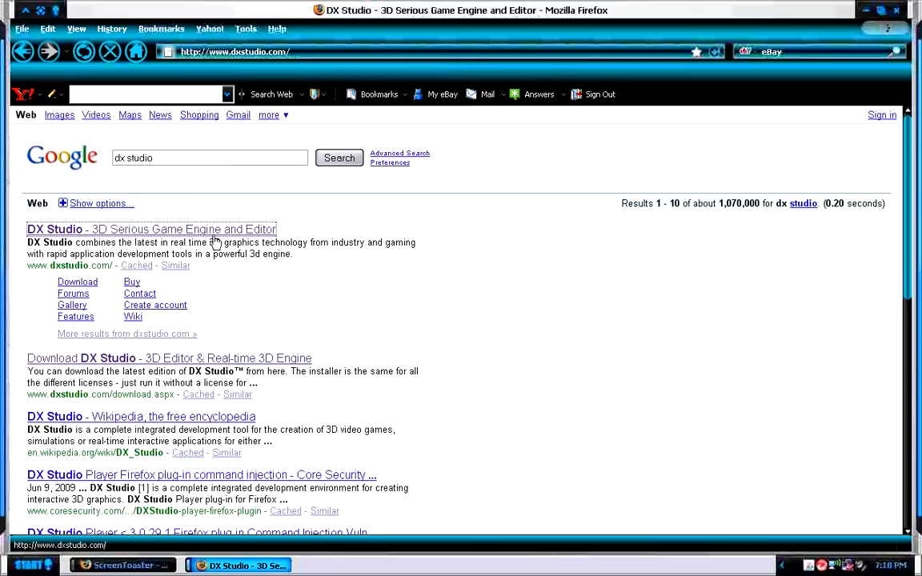
Load the DX Studio home page and scroll down its 3.1 news and showcase
{"action": "left_click", "coordinate": [151, 229]}
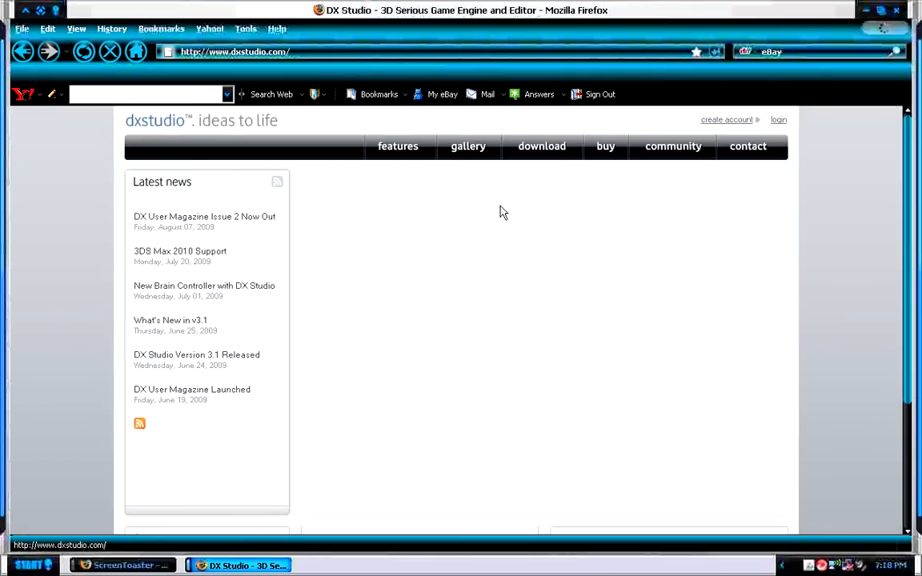
{"action": "mouse_move", "coordinate": [533, 152]}
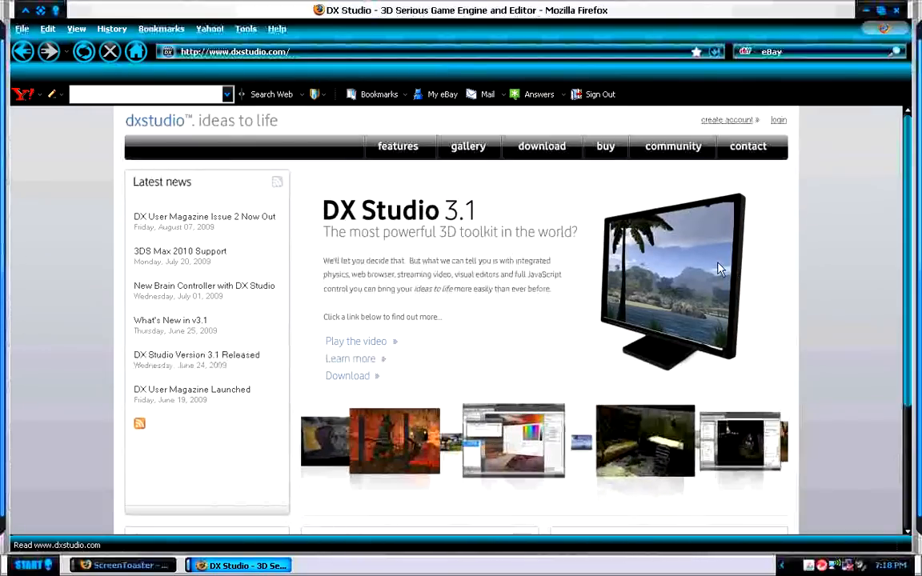
{"action": "scroll", "scroll_direction": "down", "scroll_amount": 3}
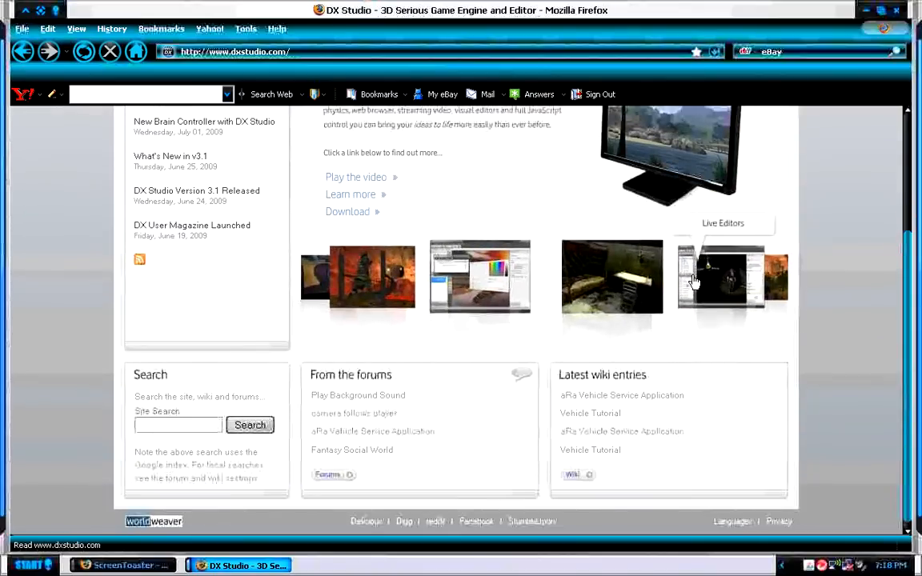
Browse the DX Studio Features page, then view the Gallery page
{"action": "left_click", "coordinate": [723, 275]}
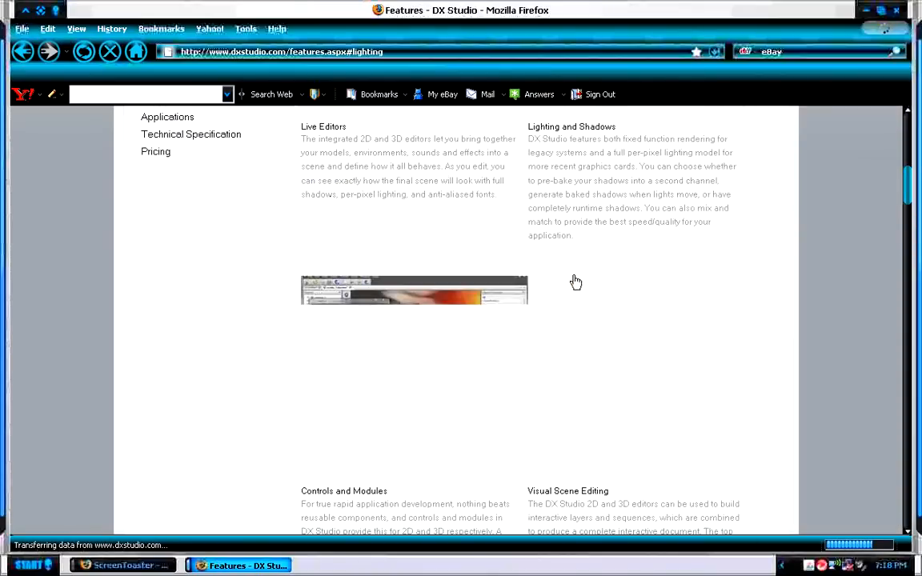
{"action": "scroll", "scroll_direction": "down", "scroll_amount": 3}
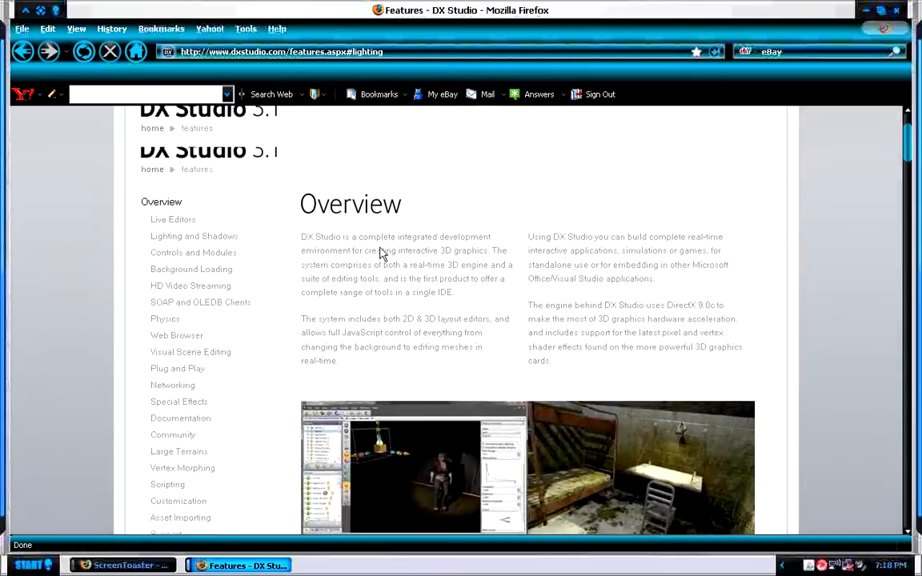
{"action": "left_click", "coordinate": [467, 145]}
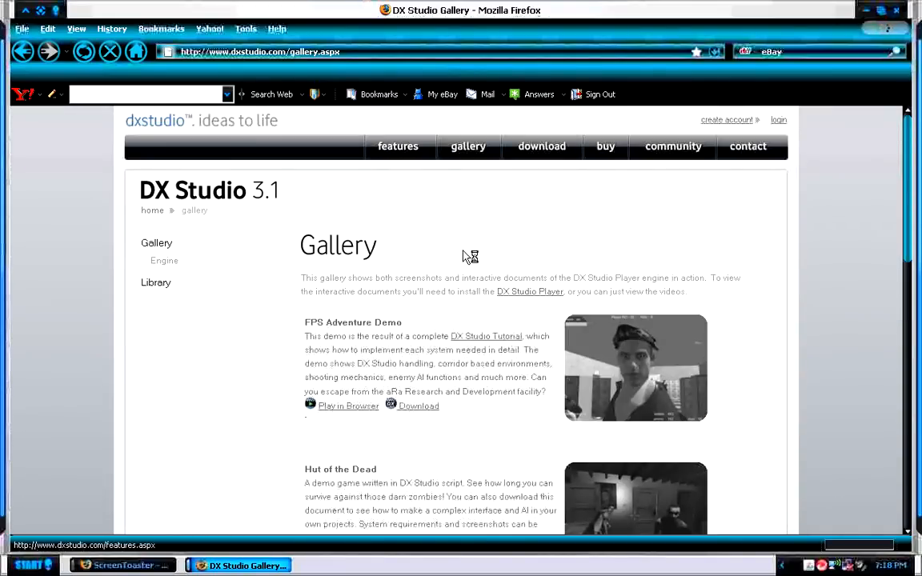
Return to the Features overview, scroll through it, then close Firefox to show the desktop
{"action": "left_click", "coordinate": [397, 146]}
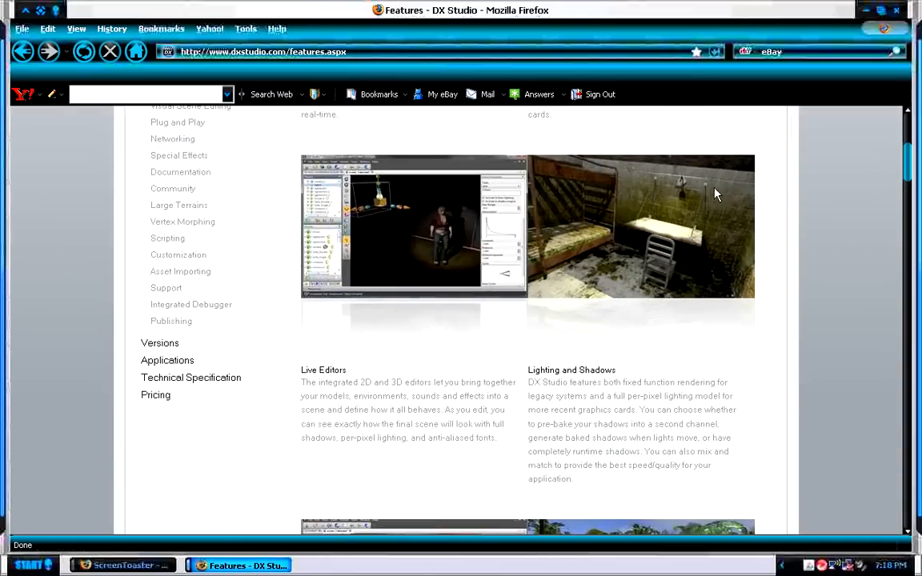
{"action": "scroll", "scroll_direction": "down", "scroll_amount": 3}
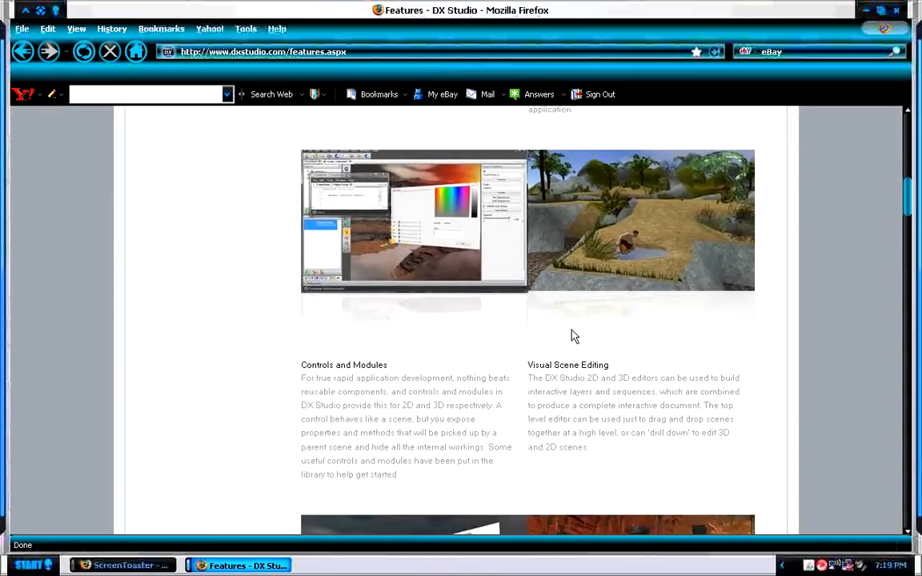
{"action": "scroll", "scroll_direction": "down", "scroll_amount": 3}
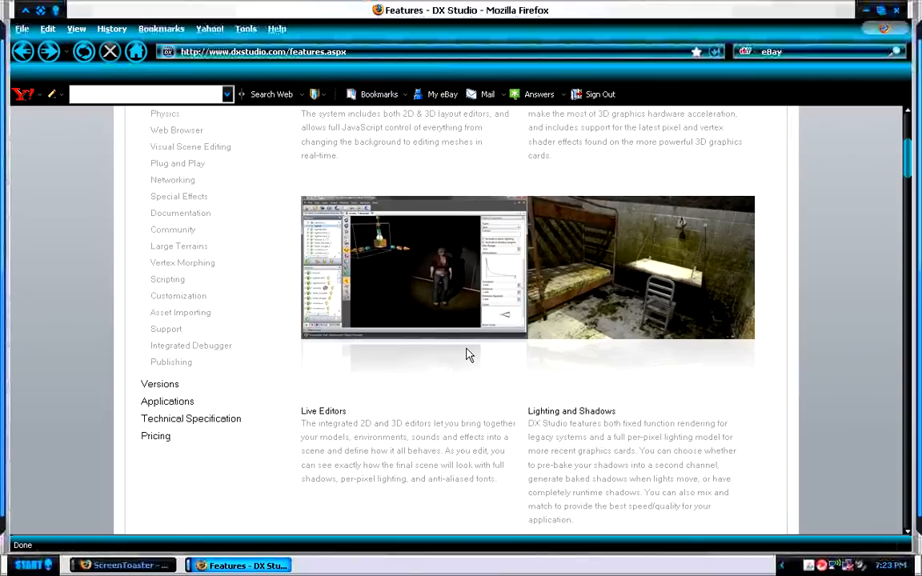
{"action": "mouse_move", "coordinate": [445, 299]}
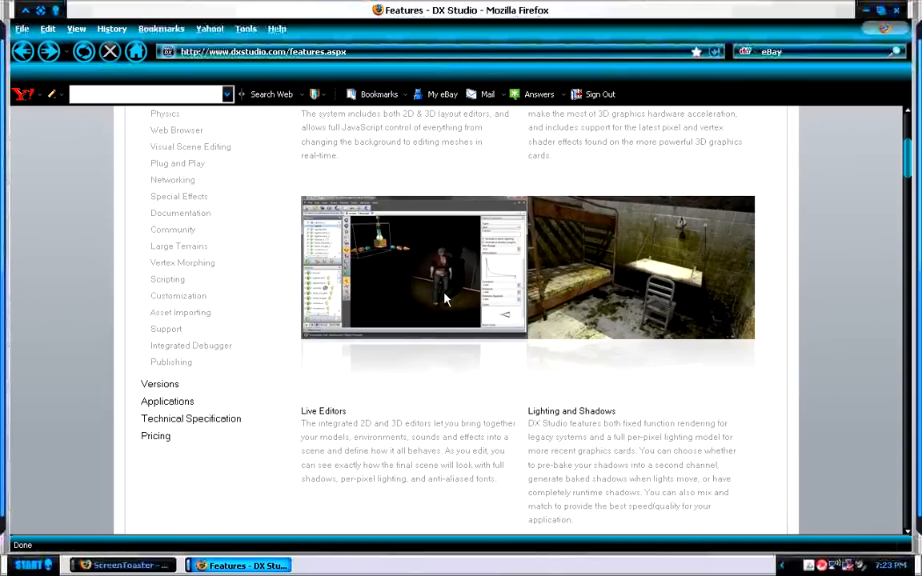
{"action": "scroll", "scroll_direction": "up", "scroll_amount": 3}
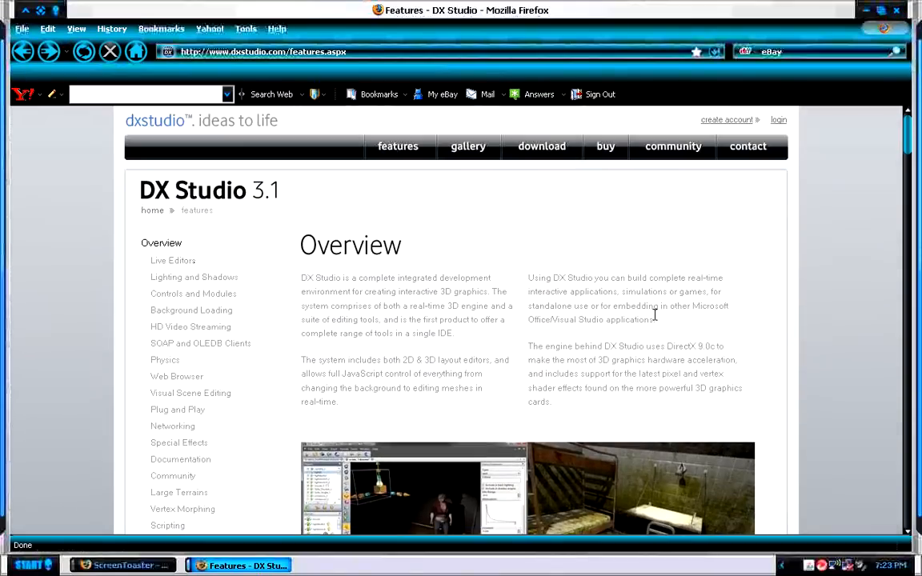
{"action": "mouse_move", "coordinate": [682, 73]}
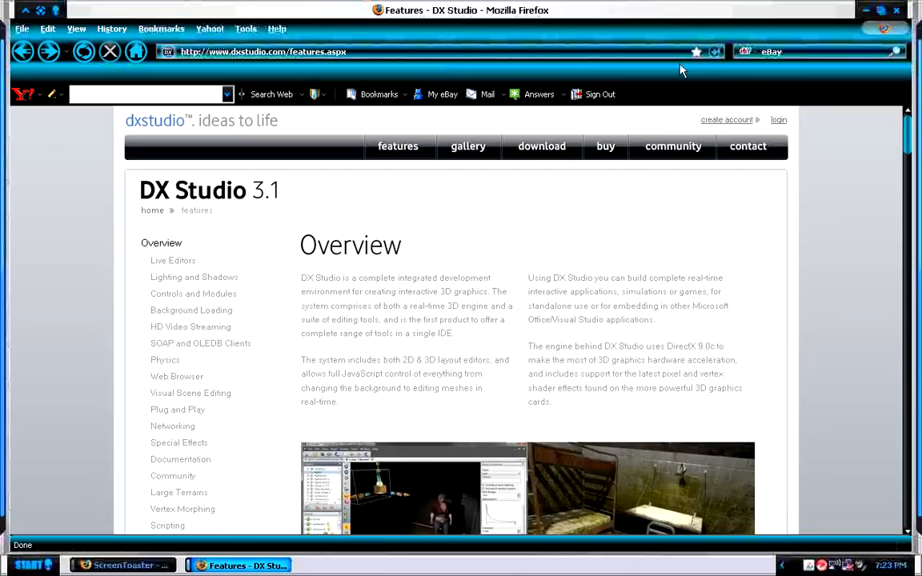
{"action": "mouse_move", "coordinate": [517, 162]}
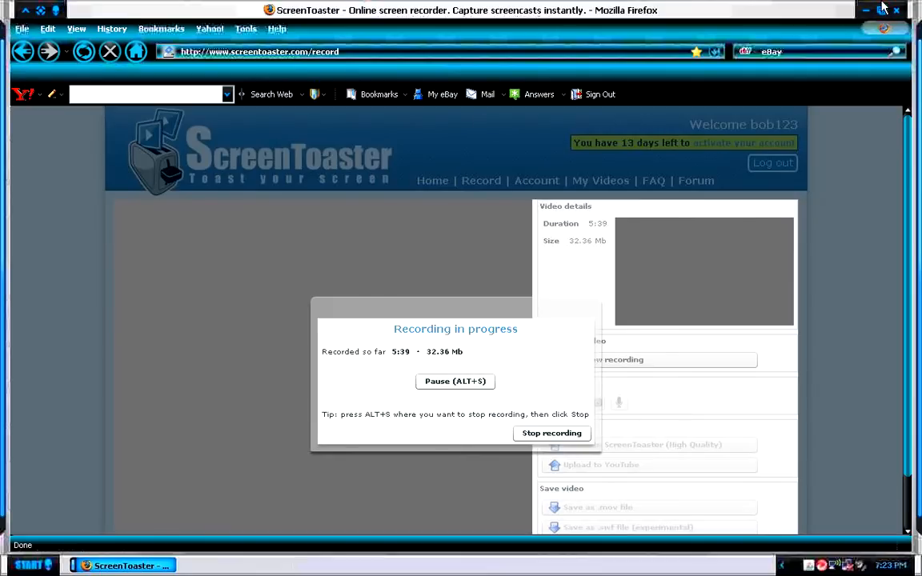
{"action": "left_click", "coordinate": [879, 10]}
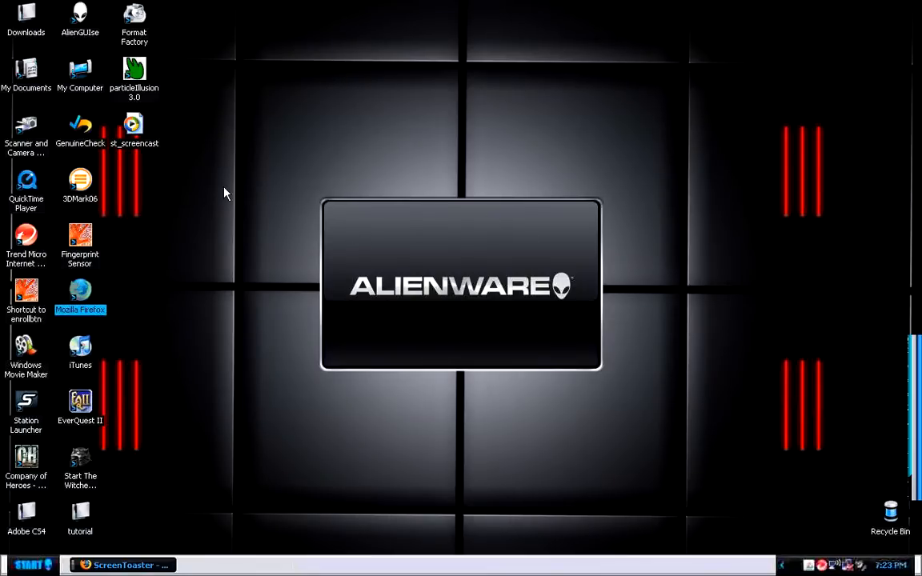
{"action": "mouse_move", "coordinate": [403, 201]}
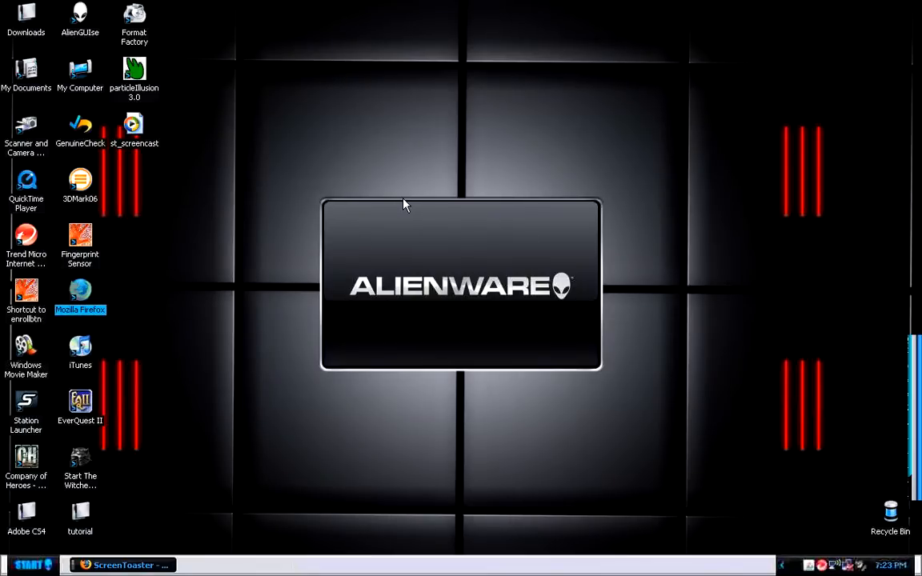
{"action": "mouse_move", "coordinate": [134, 488]}
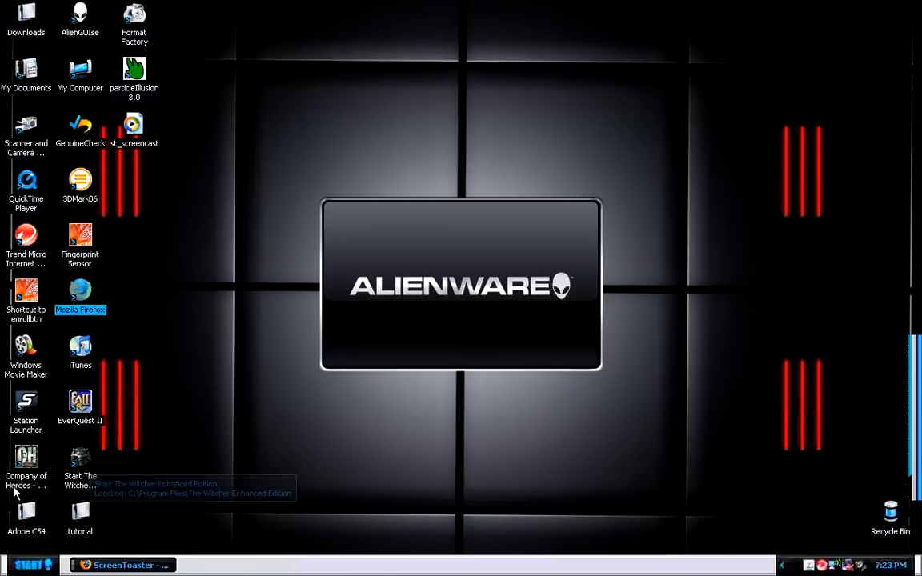
{"action": "mouse_move", "coordinate": [45, 466]}
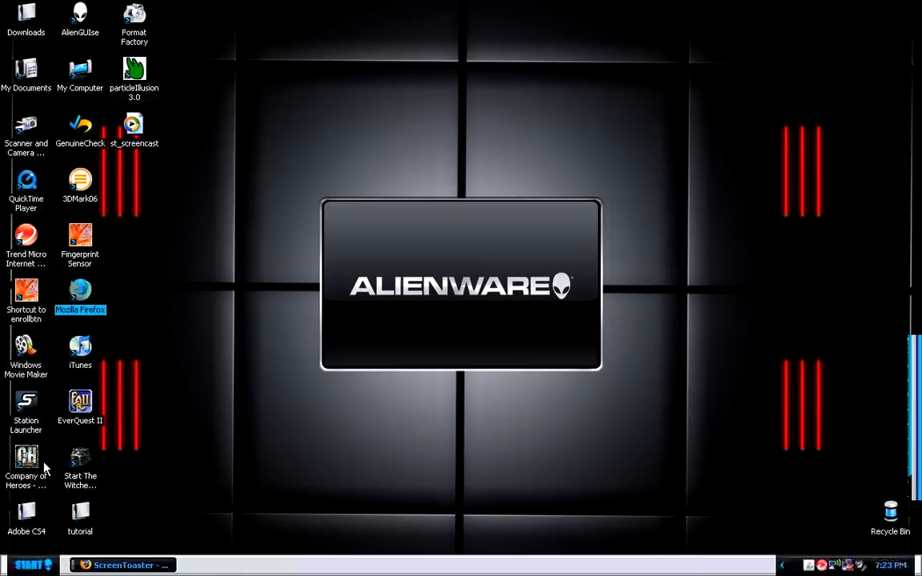
{"action": "mouse_move", "coordinate": [722, 131]}
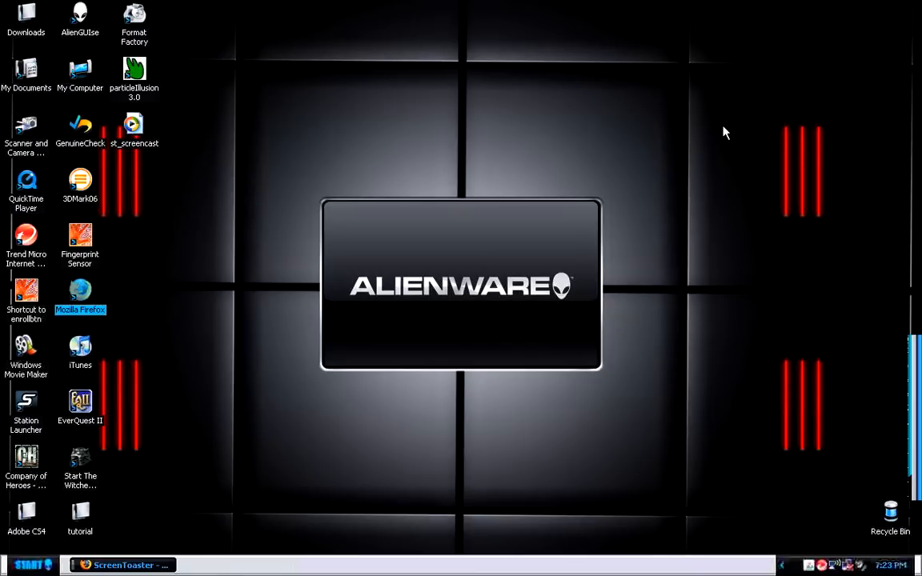
{"action": "mouse_move", "coordinate": [771, 63]}
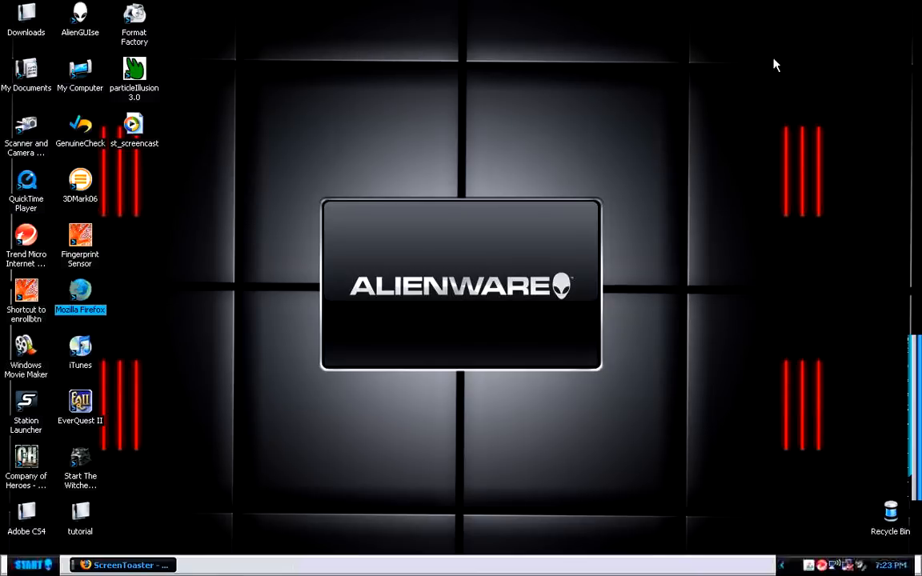
{"action": "mouse_move", "coordinate": [778, 48]}
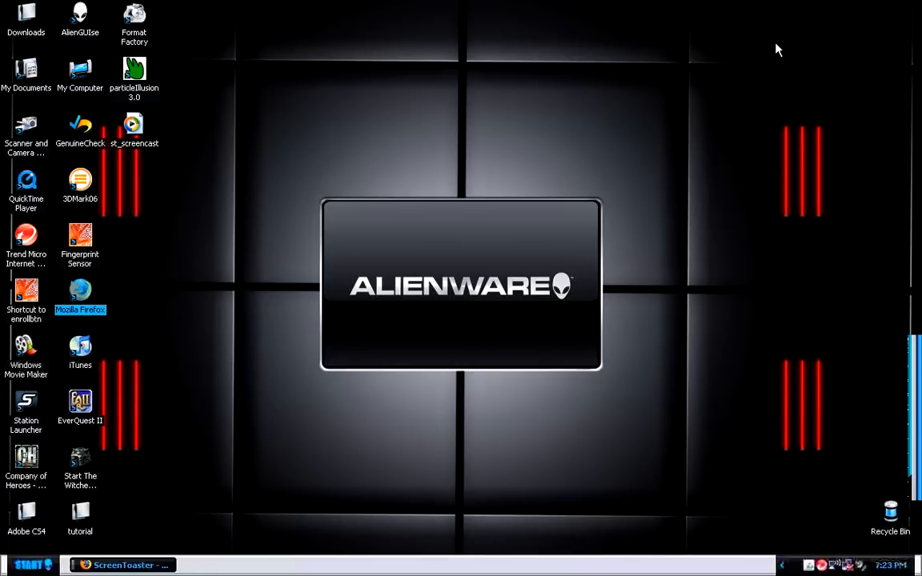
{"action": "mouse_move", "coordinate": [595, 80]}
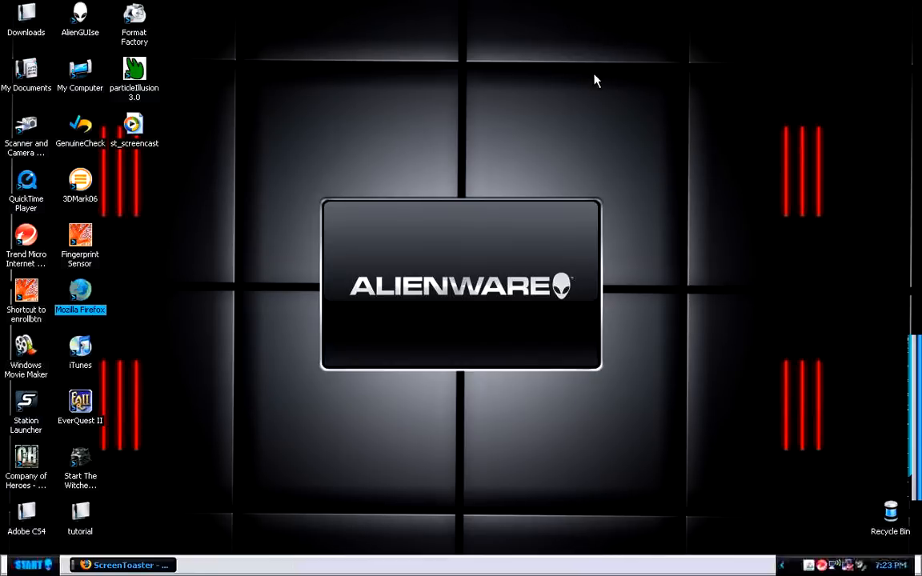
{"action": "mouse_move", "coordinate": [288, 284]}
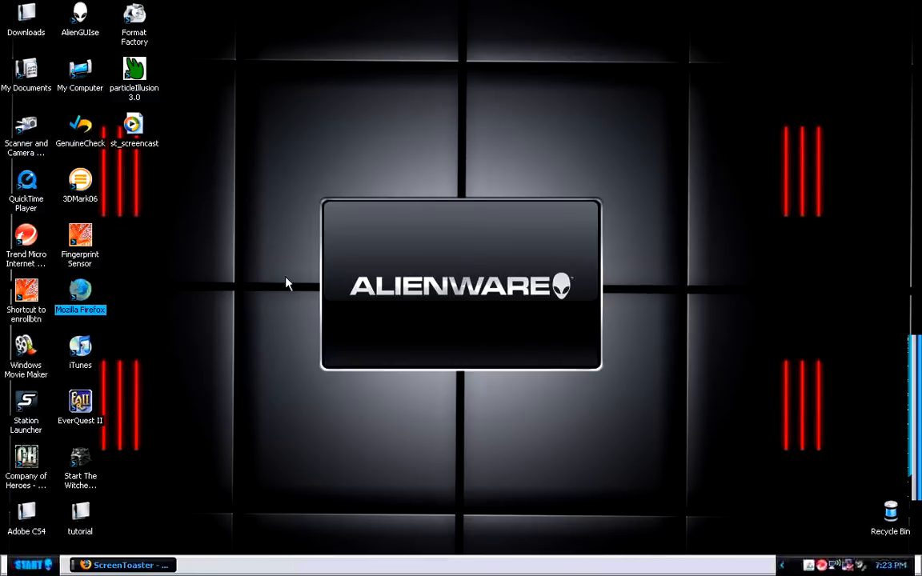
{"action": "mouse_move", "coordinate": [249, 172]}
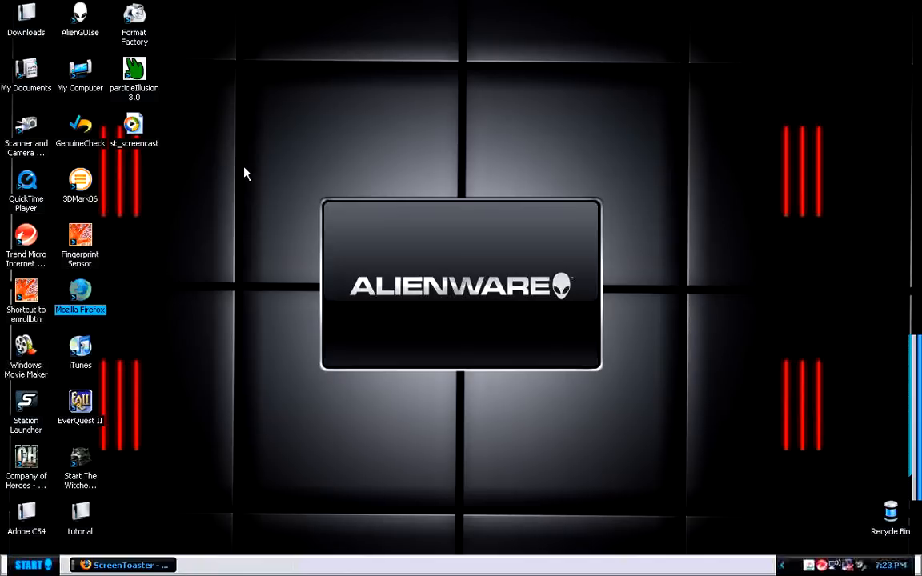
{"action": "mouse_move", "coordinate": [362, 132]}
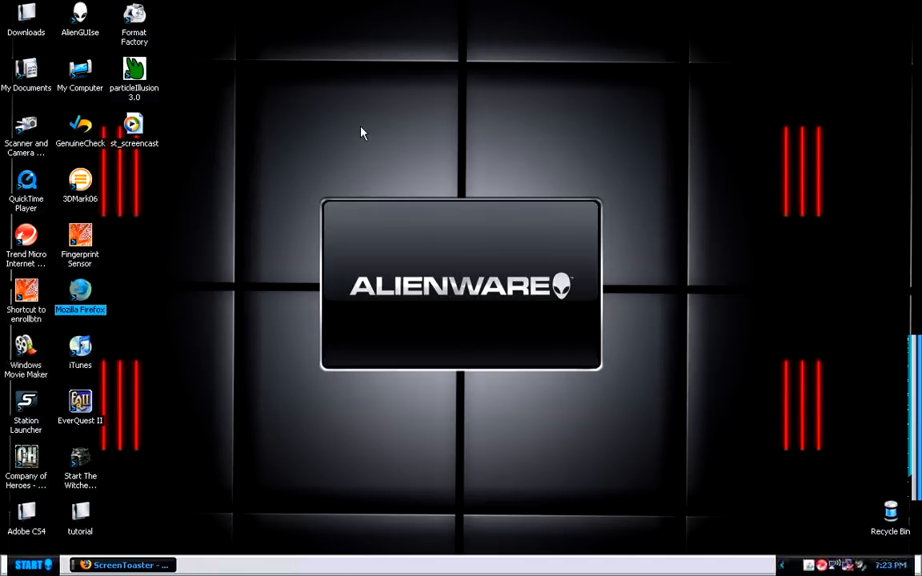
{"action": "mouse_move", "coordinate": [361, 136]}
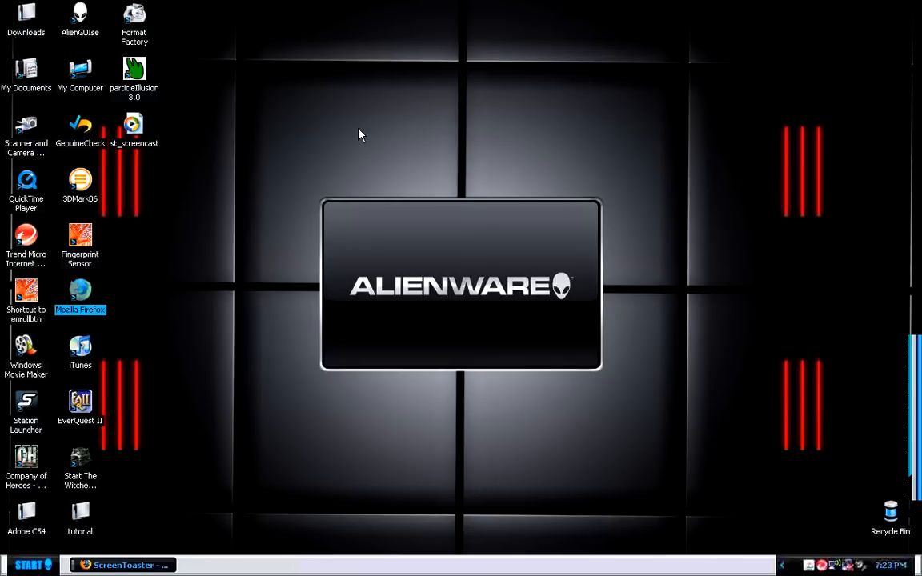
{"action": "mouse_move", "coordinate": [353, 128]}
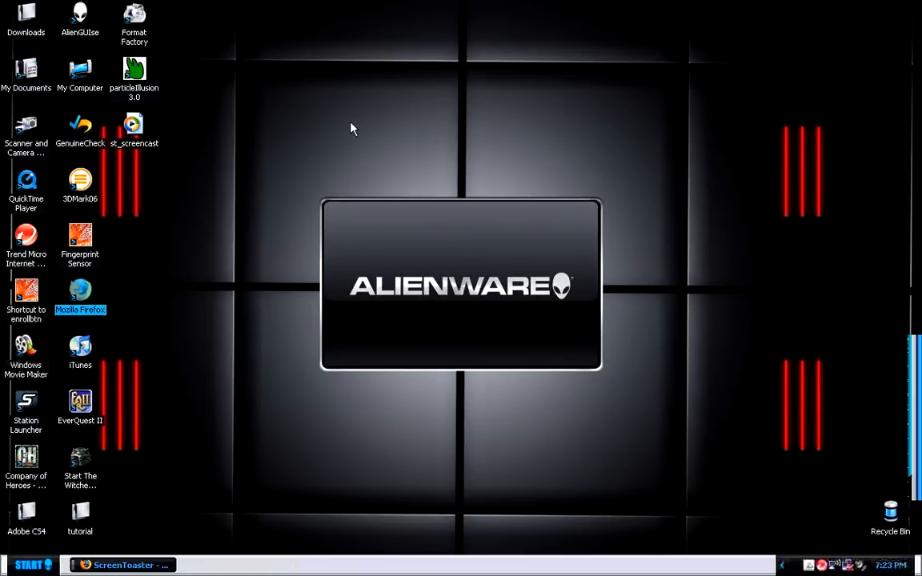
{"action": "mouse_move", "coordinate": [355, 142]}
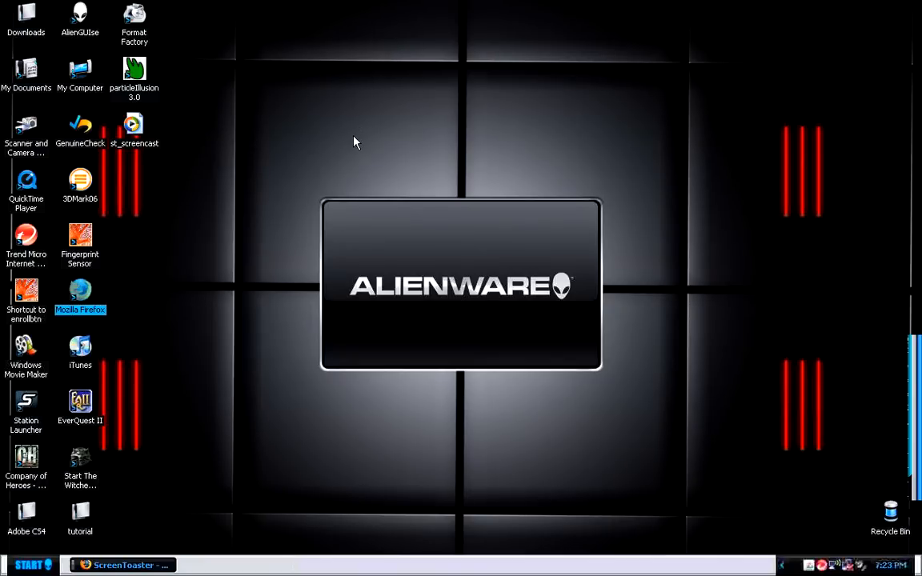